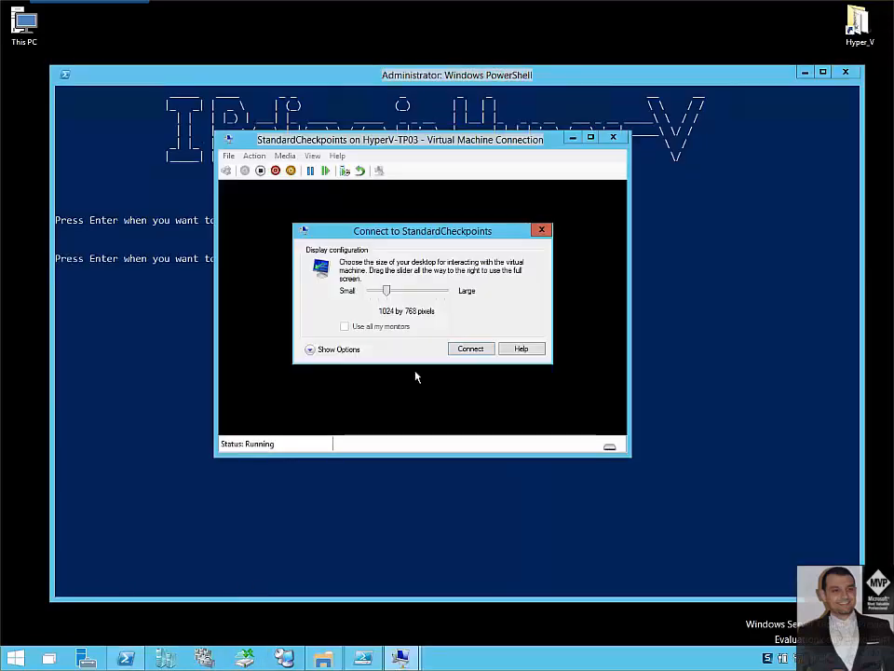
mouse_move(425, 375)
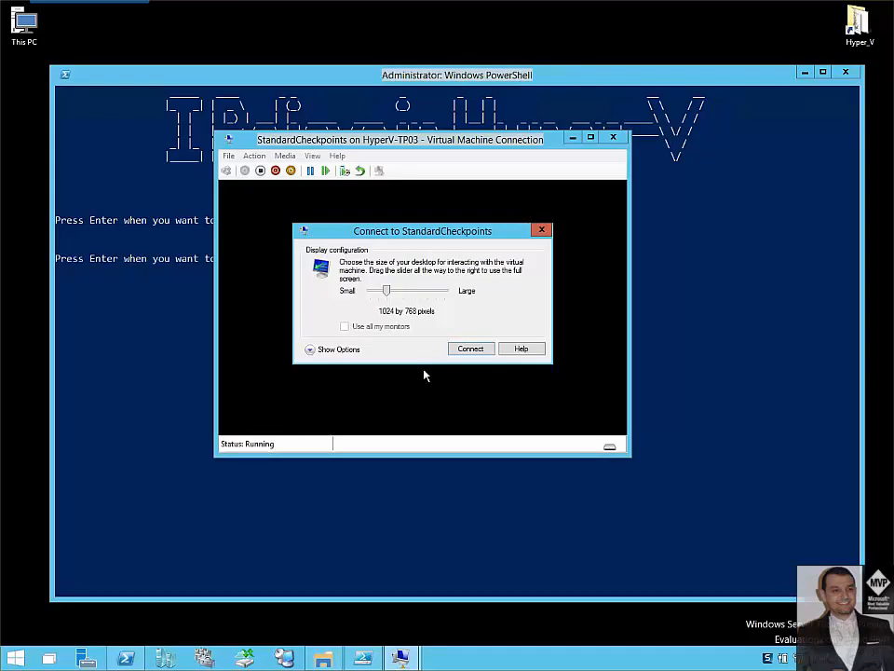
- Connect to the StandardCheckpoints VM and drag its console window larger
left_click(470, 348)
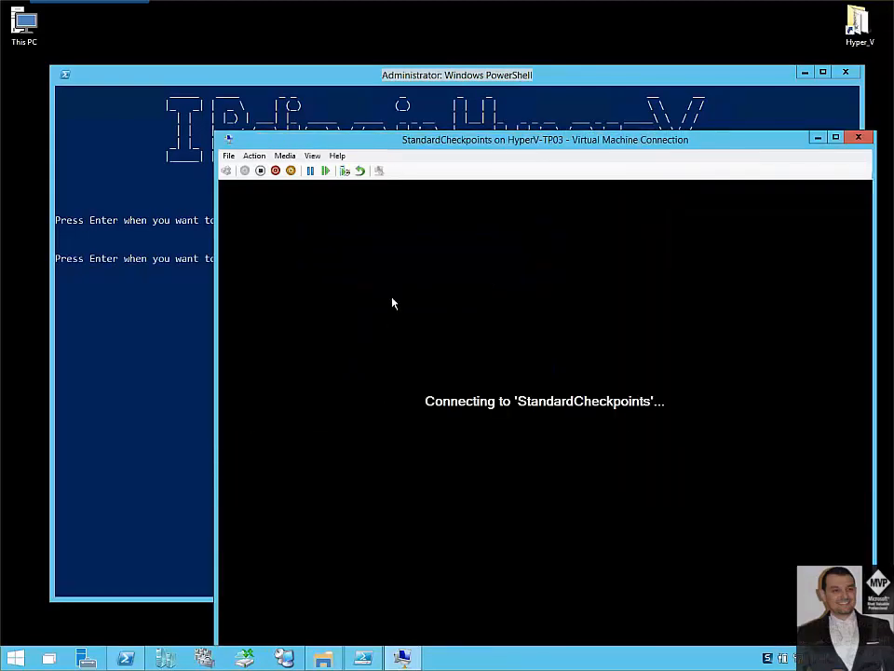
left_click_drag(545, 139, 510, 59)
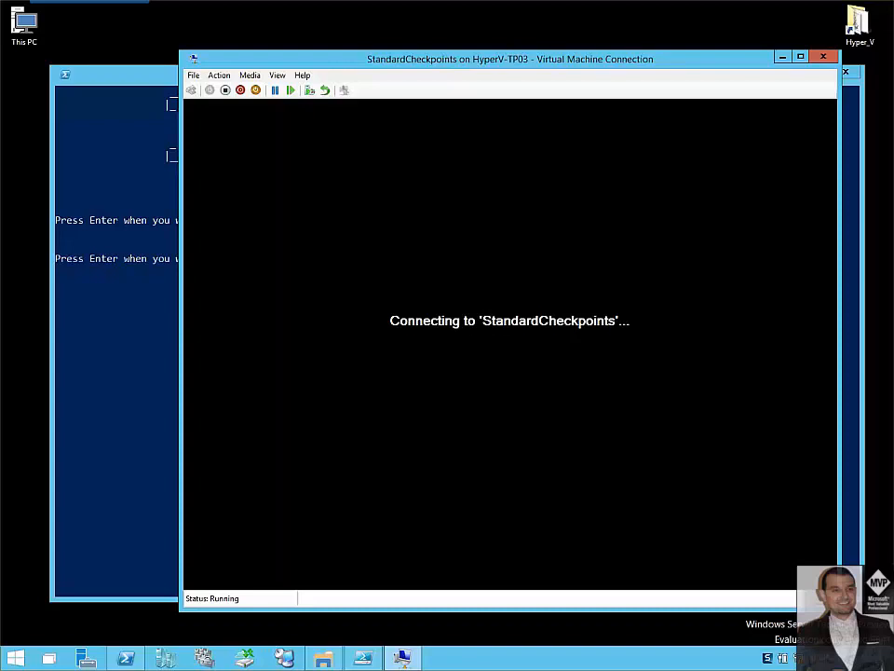
mouse_move(165, 177)
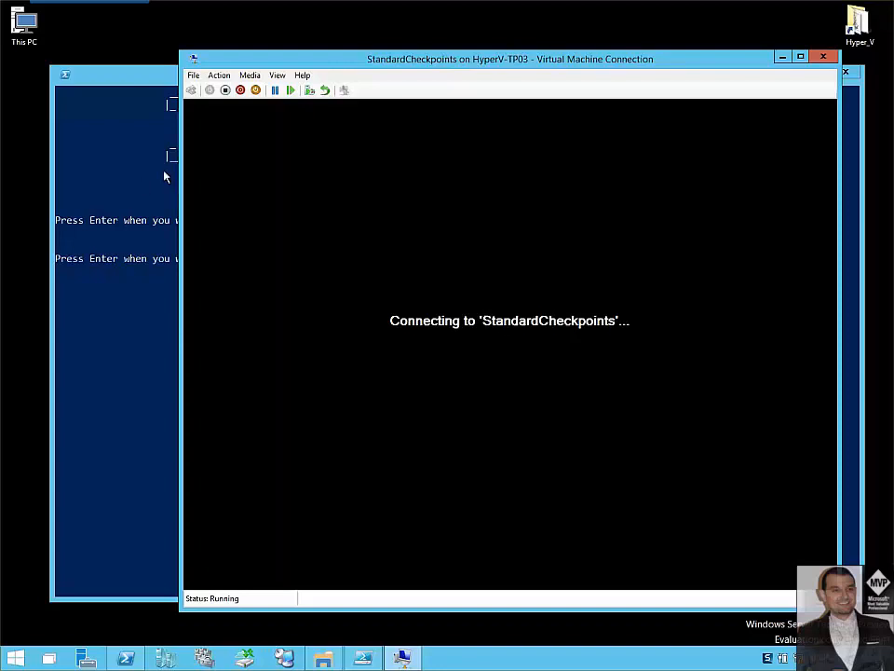
- In StandardCheckpoints settings, enable checkpoints, review the pages, and select Standard checkpoints
left_click(193, 74)
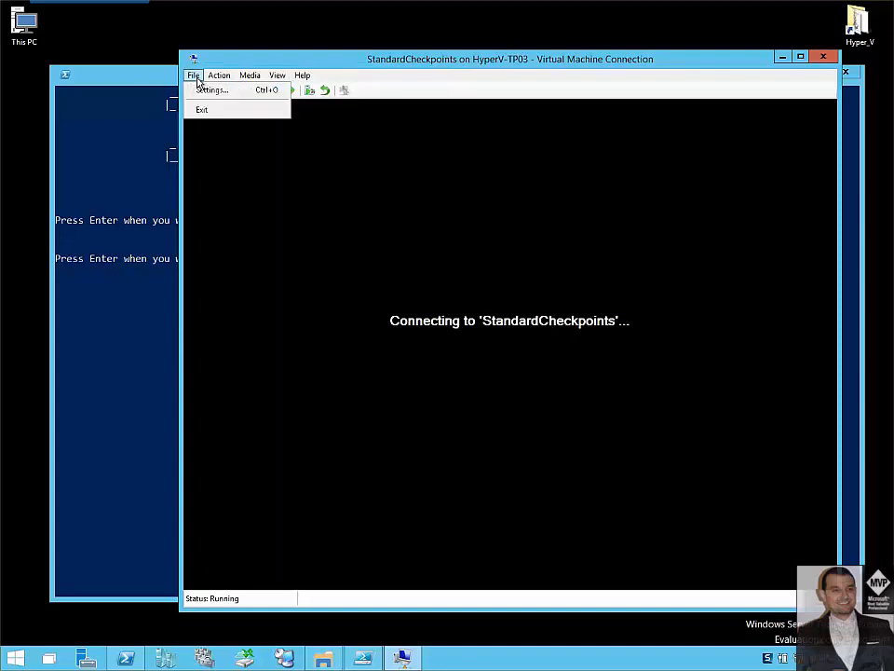
left_click(212, 89)
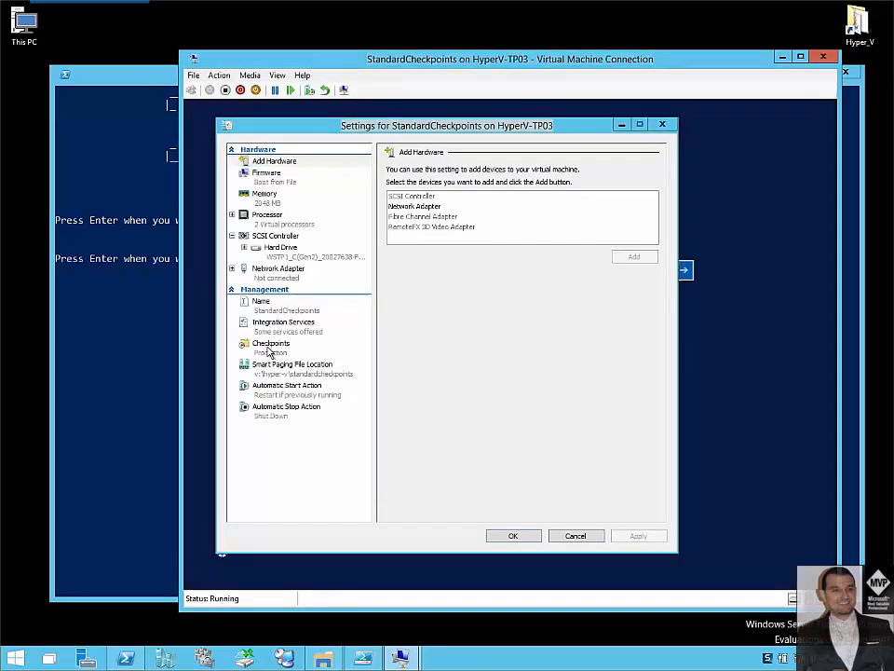
left_click(271, 343)
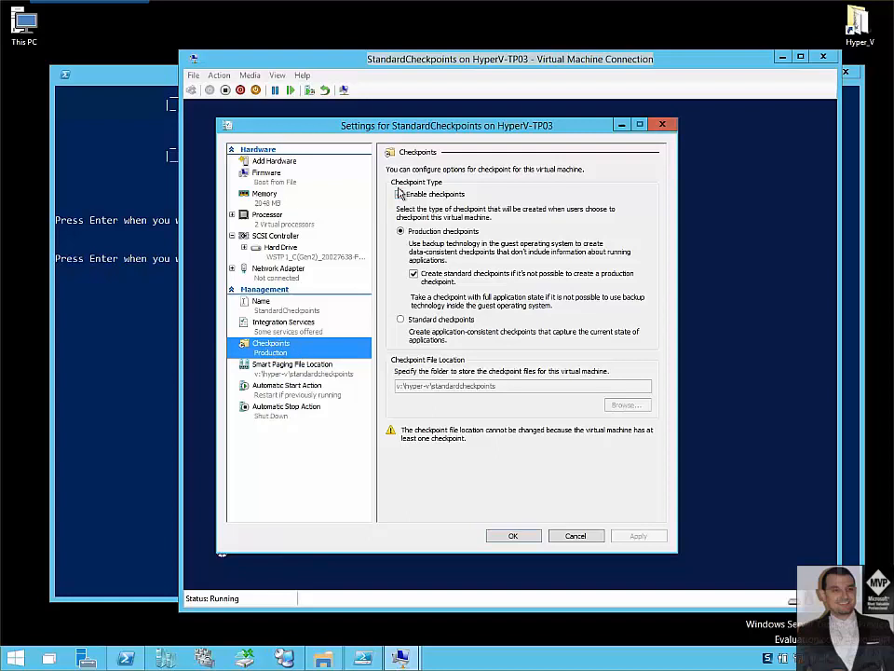
left_click(399, 193)
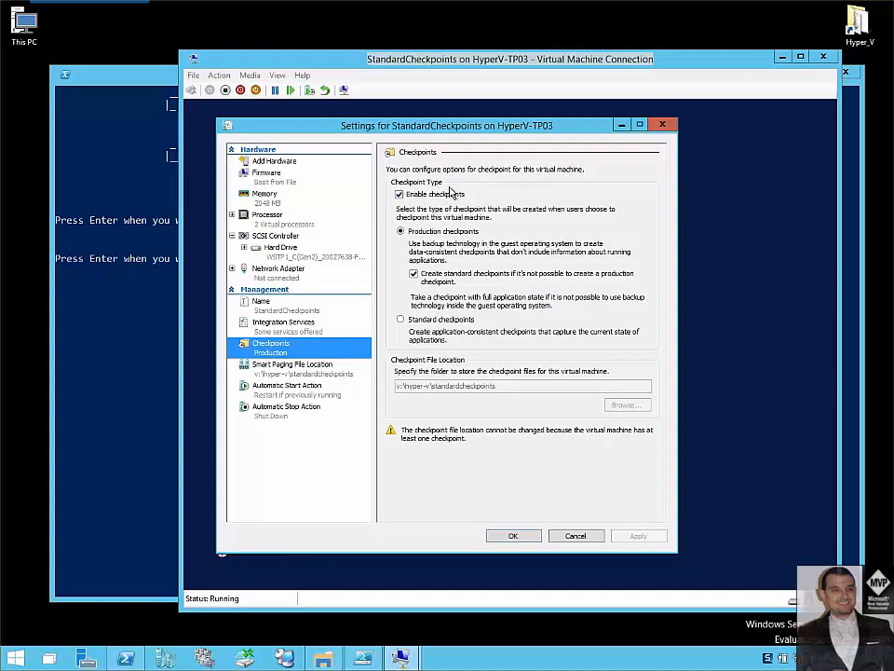
mouse_move(331, 331)
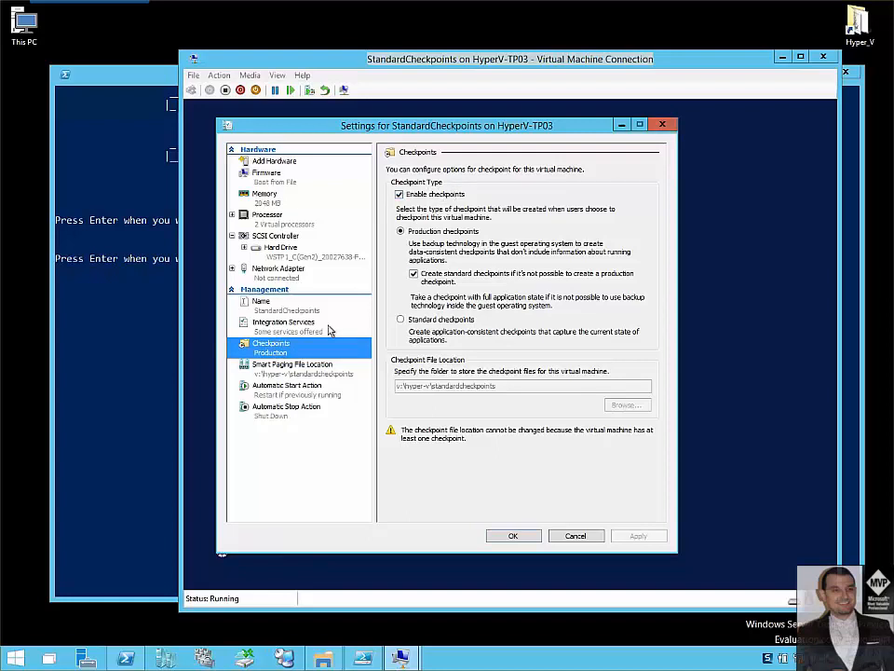
mouse_move(429, 216)
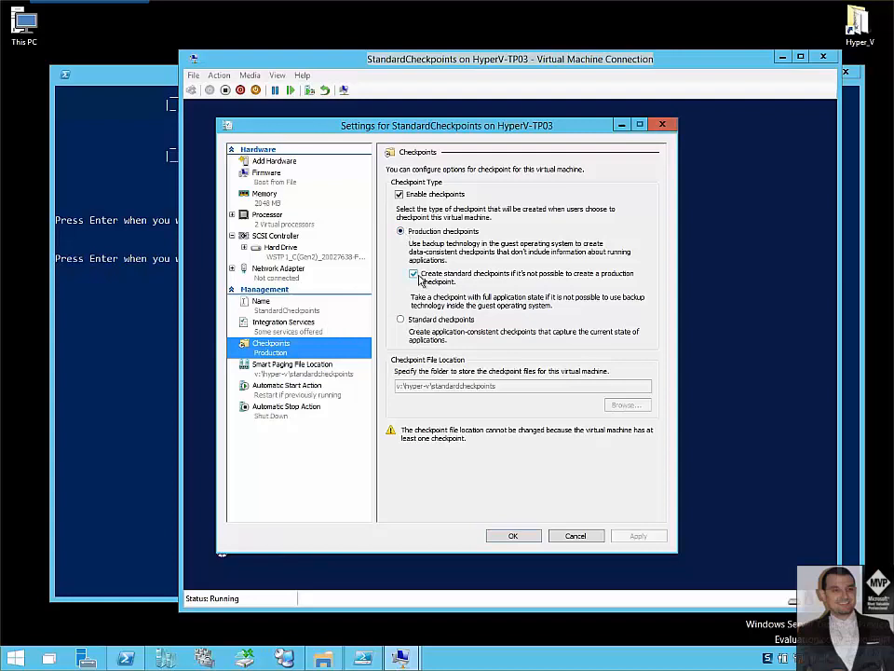
left_click(414, 274)
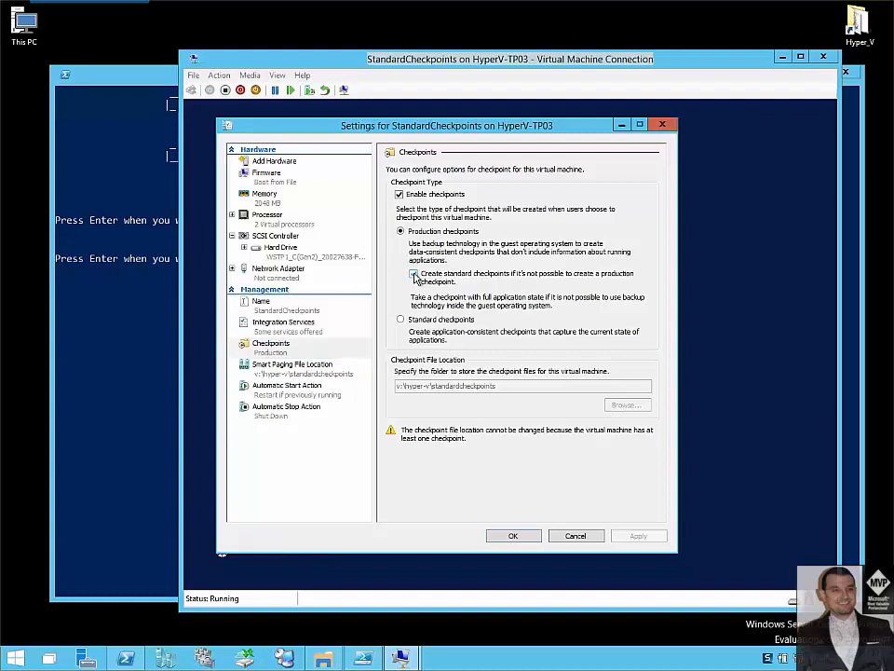
left_click(413, 274)
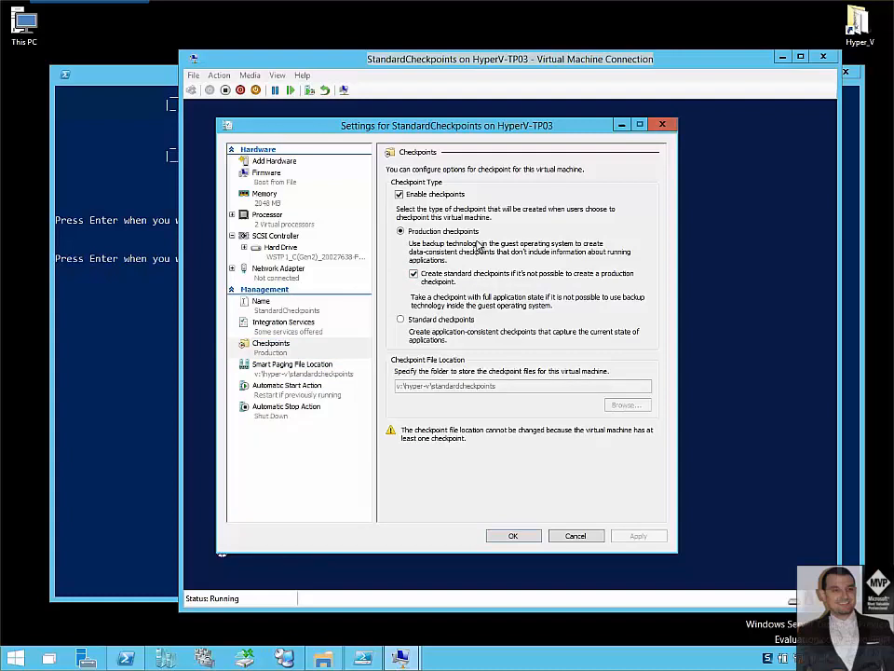
mouse_move(319, 339)
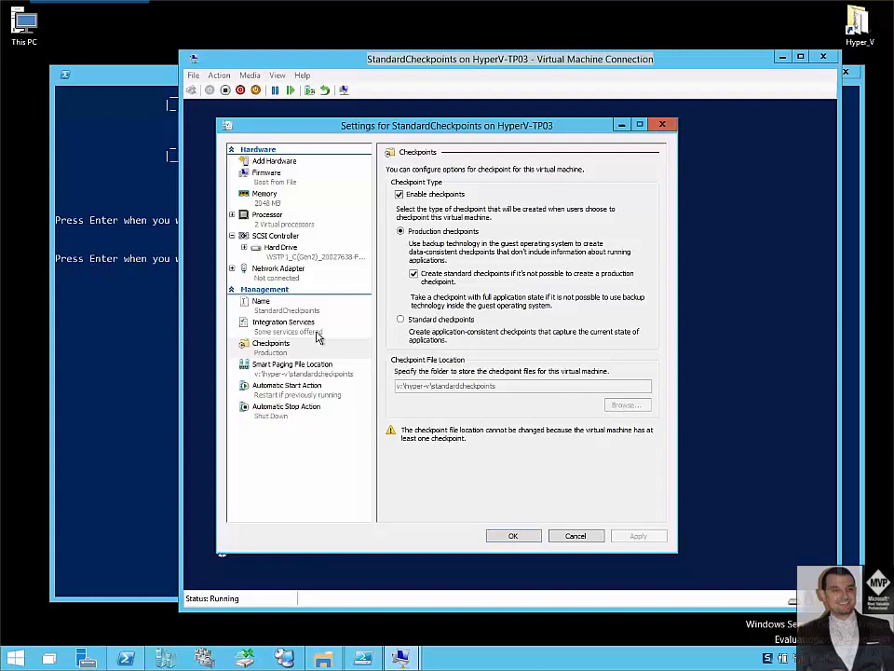
left_click(283, 321)
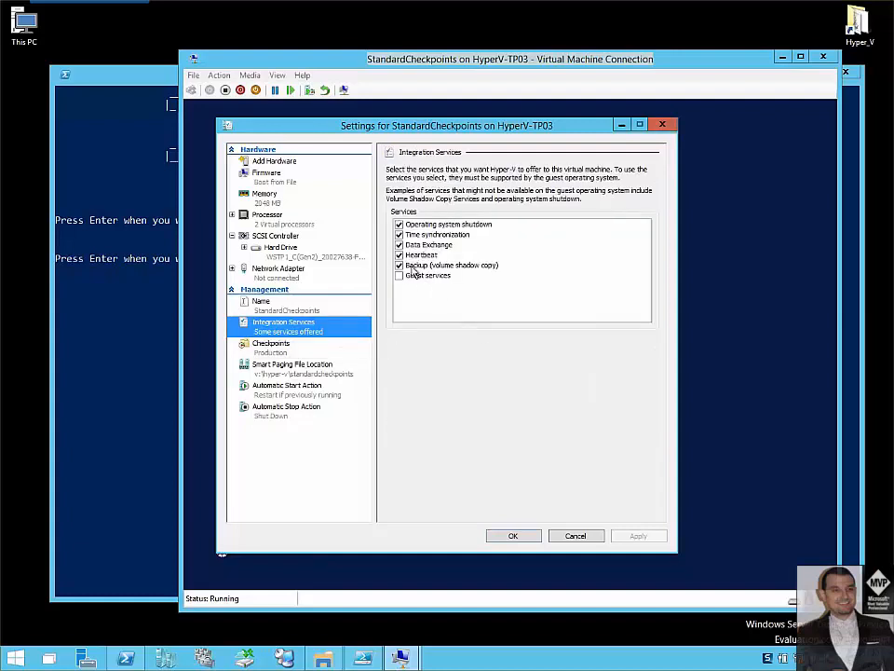
left_click(260, 301)
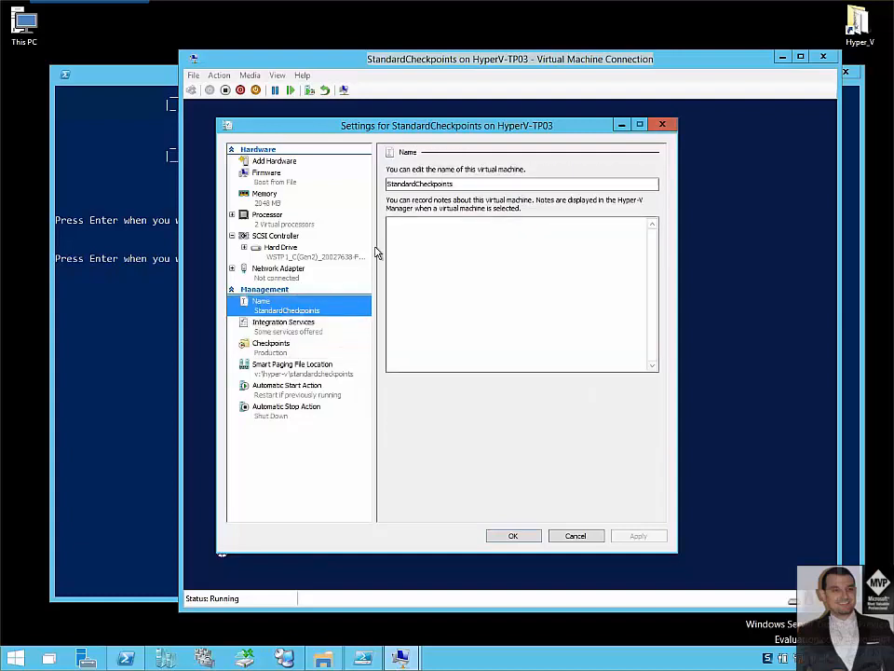
left_click(271, 343)
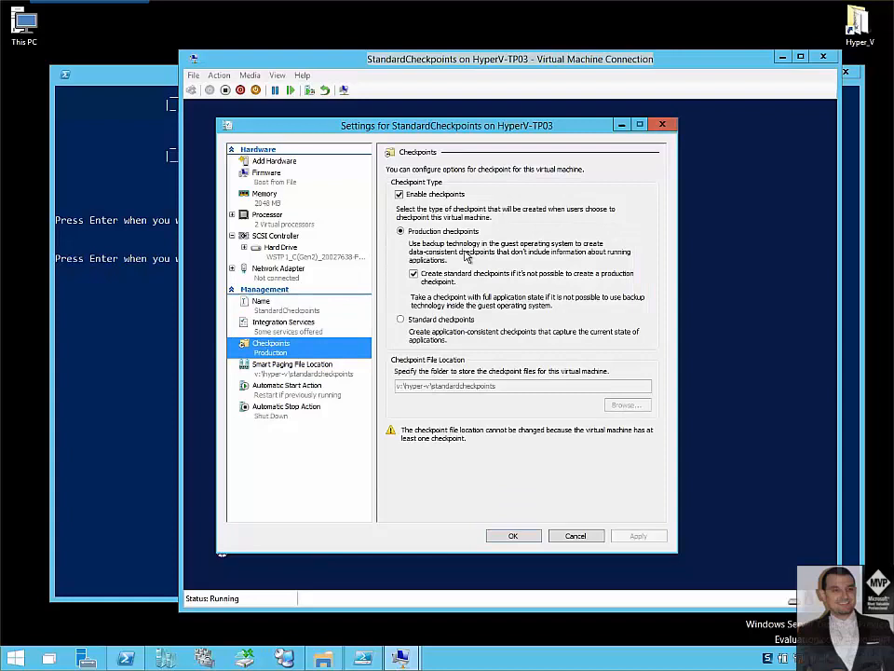
mouse_move(529, 280)
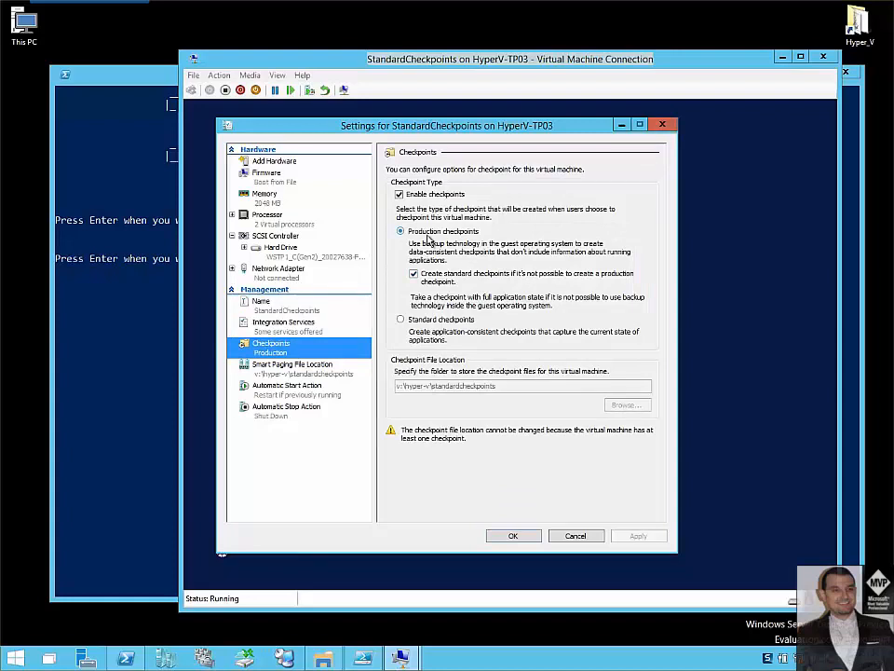
left_click(401, 319)
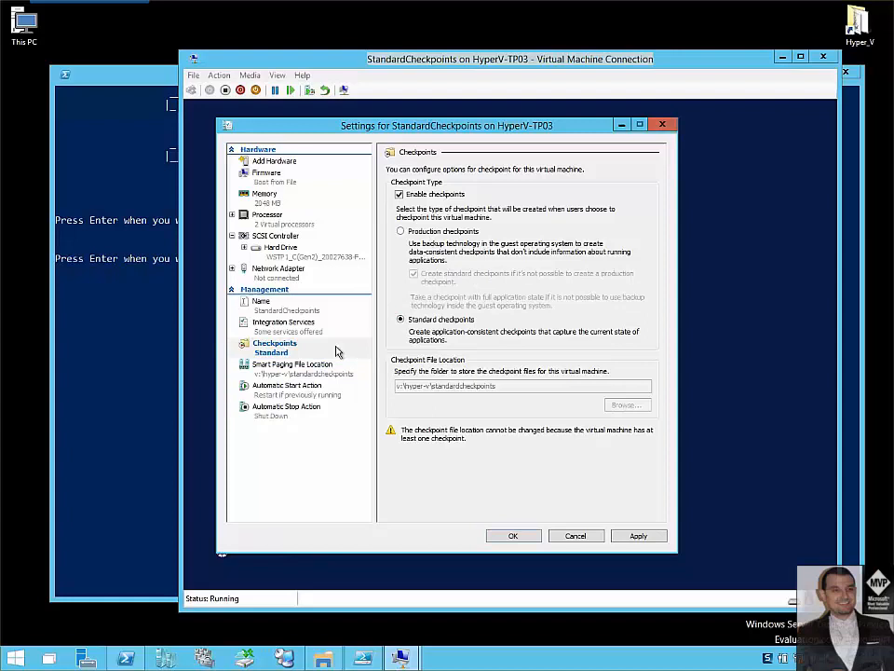
mouse_move(362, 452)
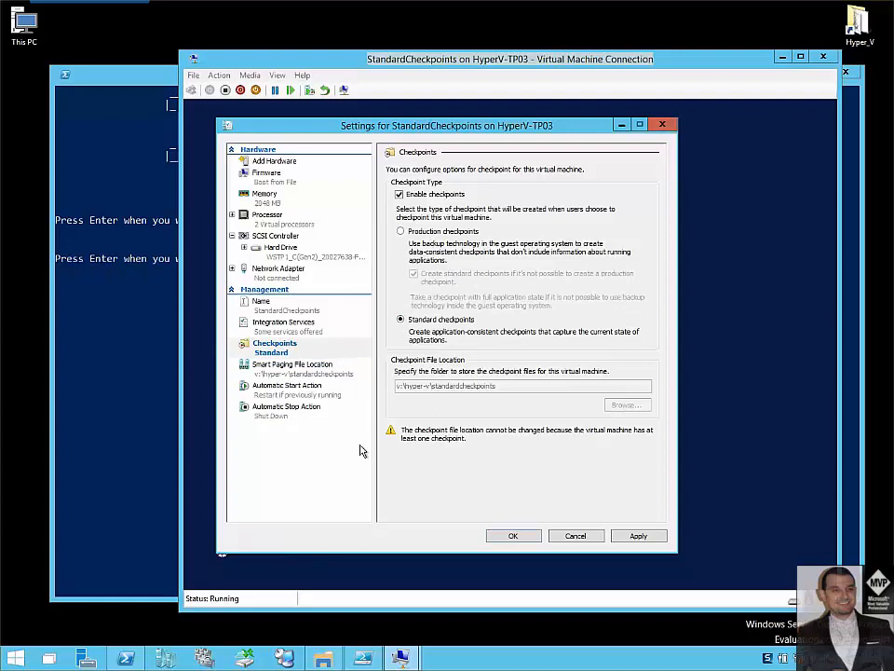
mouse_move(570, 495)
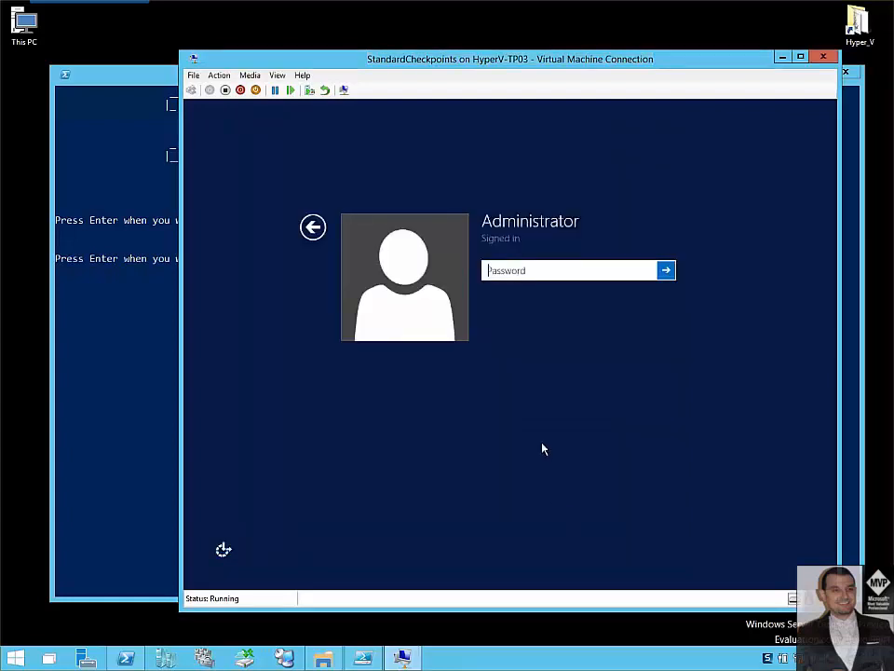
- Type 'This is Standard Checkpoint!' into the guest's StandardCheckpoint Notepad file
type("•")
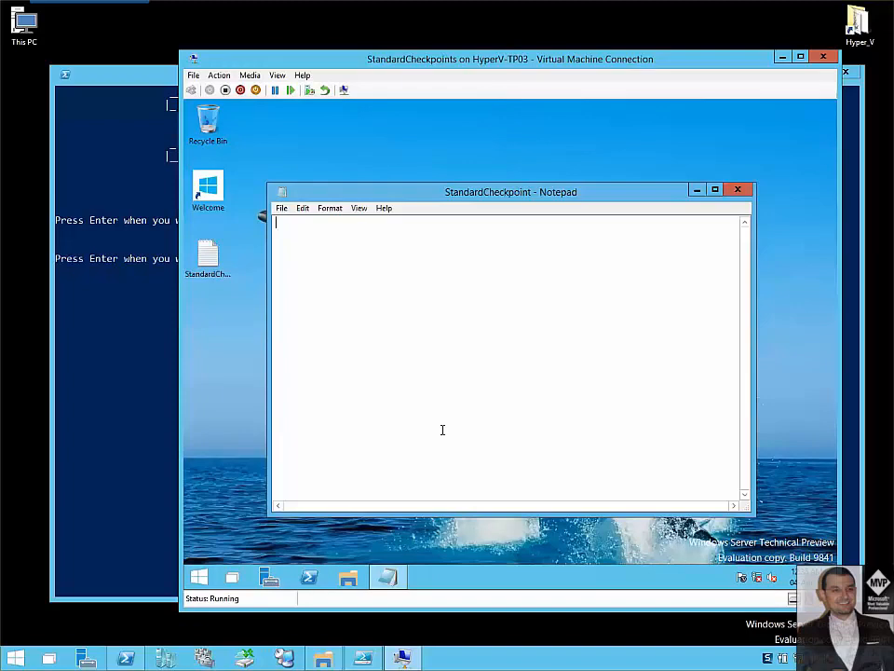
type("This is")
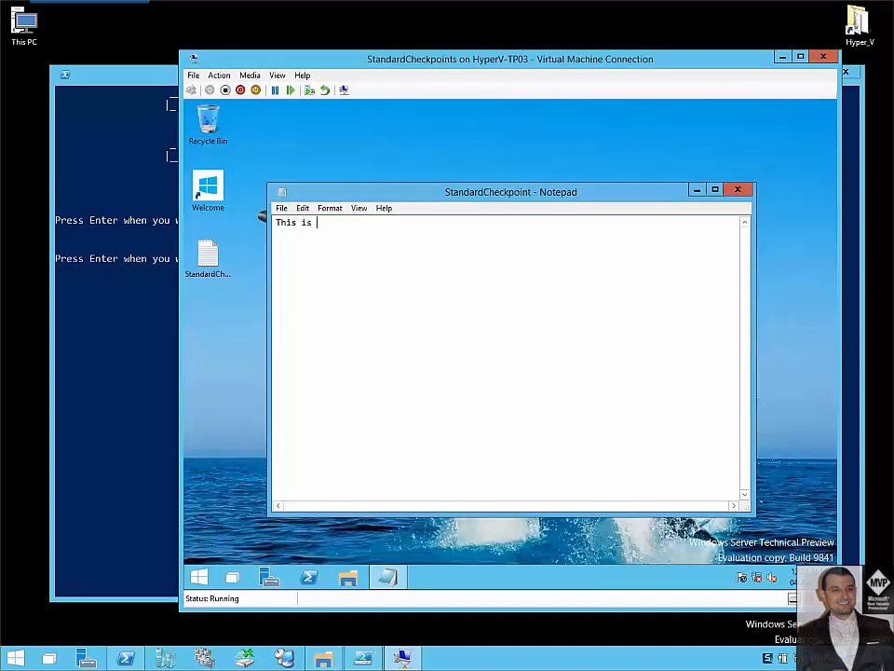
type("Standar")
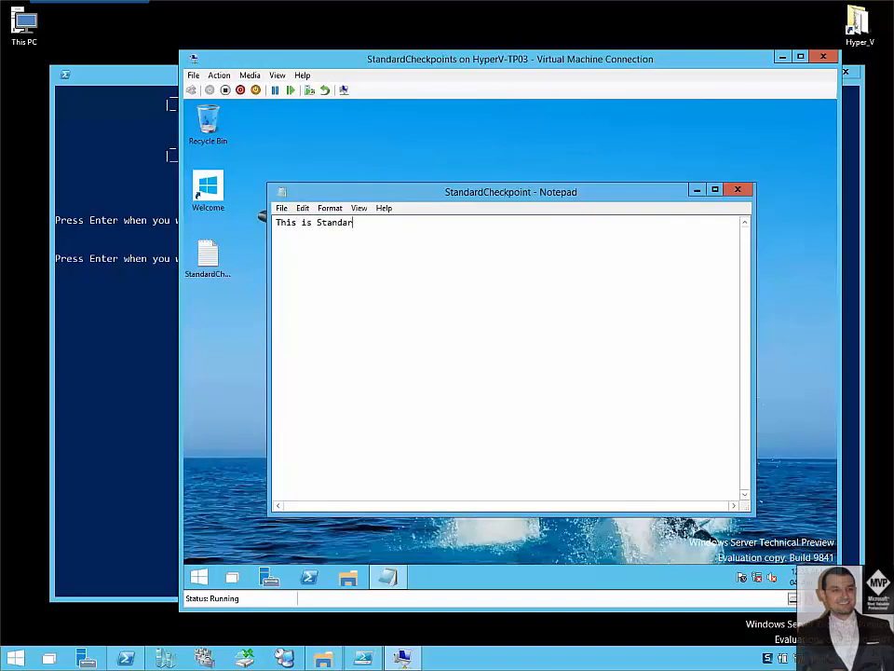
type("d Chec")
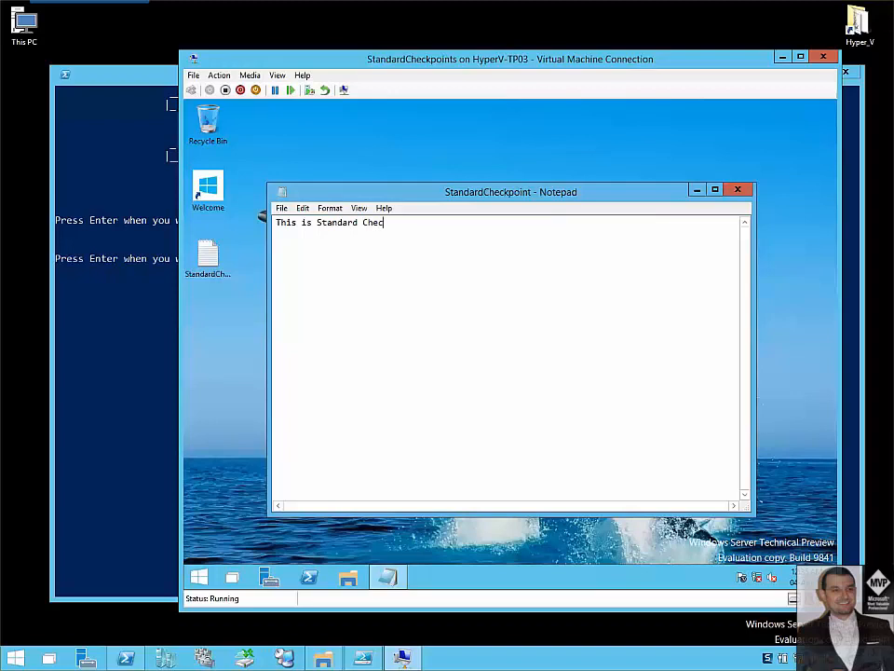
type("kp")
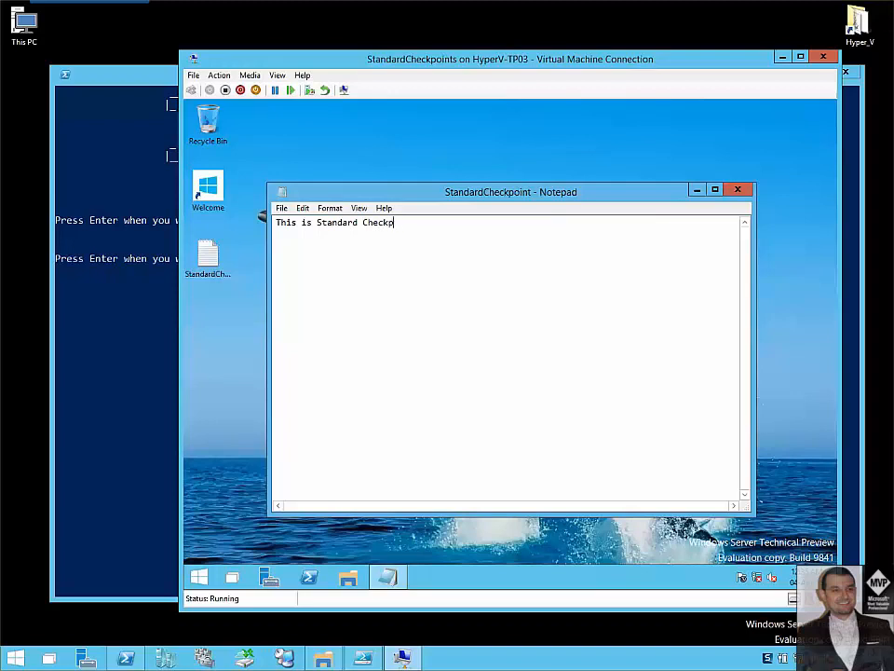
type("oint")
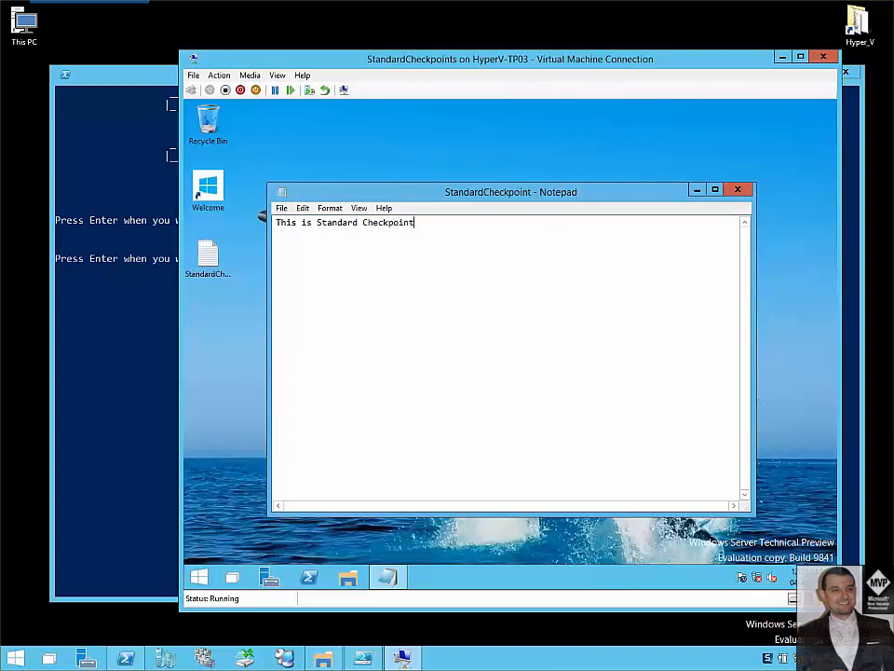
type("!")
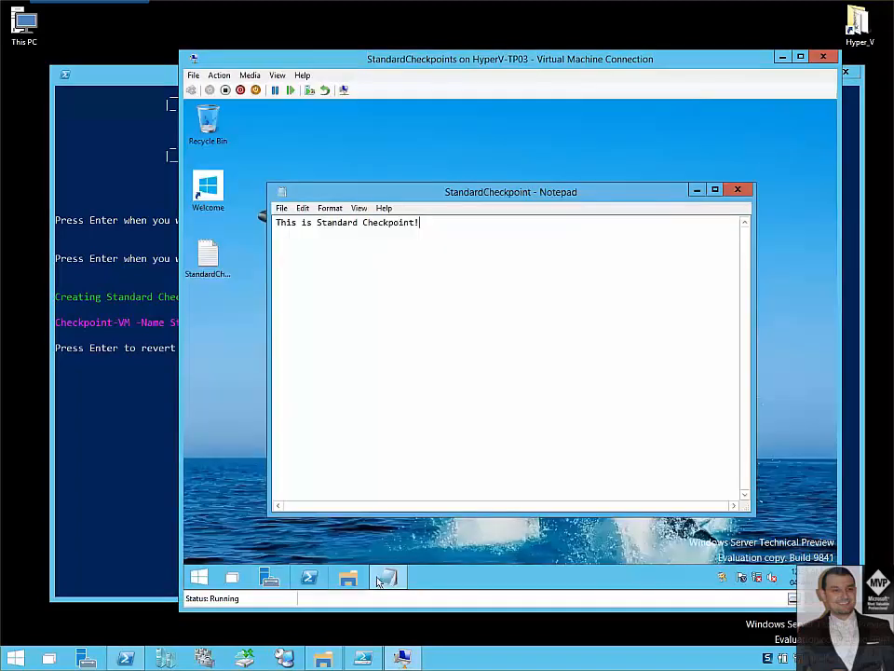
- Launch Windows PowerShell from the guest taskbar
left_click(198, 576)
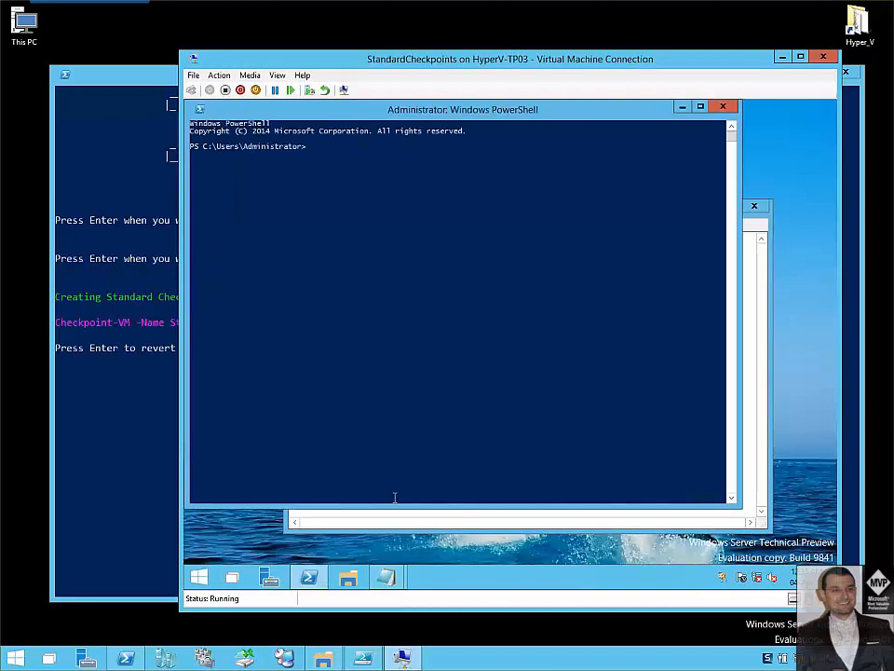
mouse_move(251, 390)
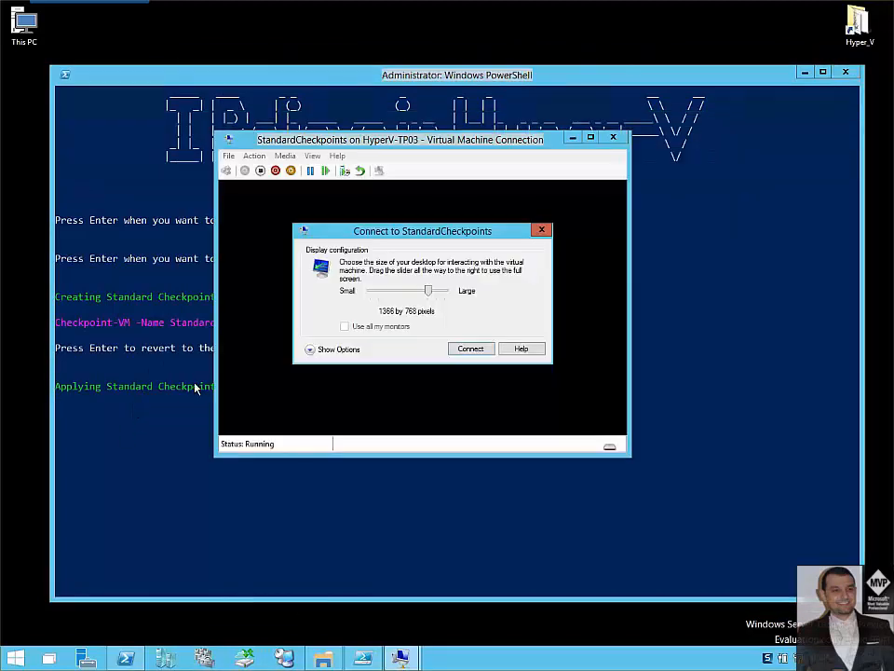
- Reconnect to StandardCheckpoints at 1024 by 768, reposition the window, and sign in as Administrator
left_click_drag(428, 289, 387, 289)
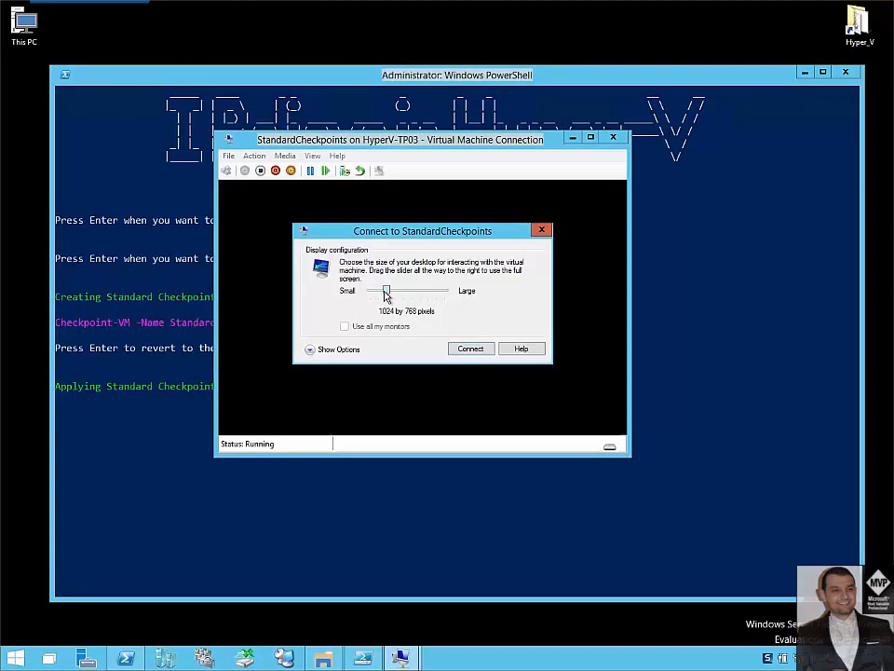
left_click(471, 349)
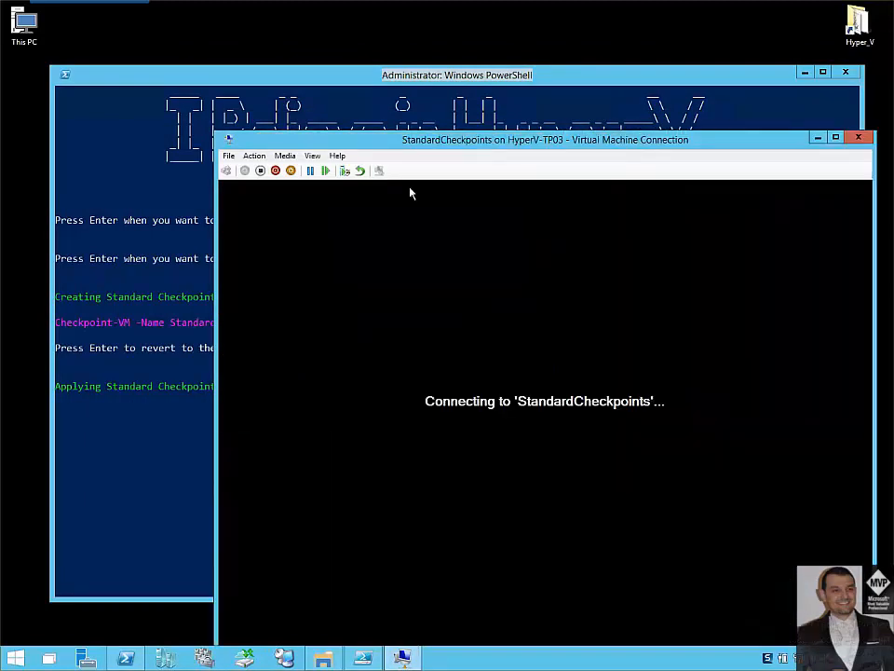
left_click_drag(545, 139, 464, 68)
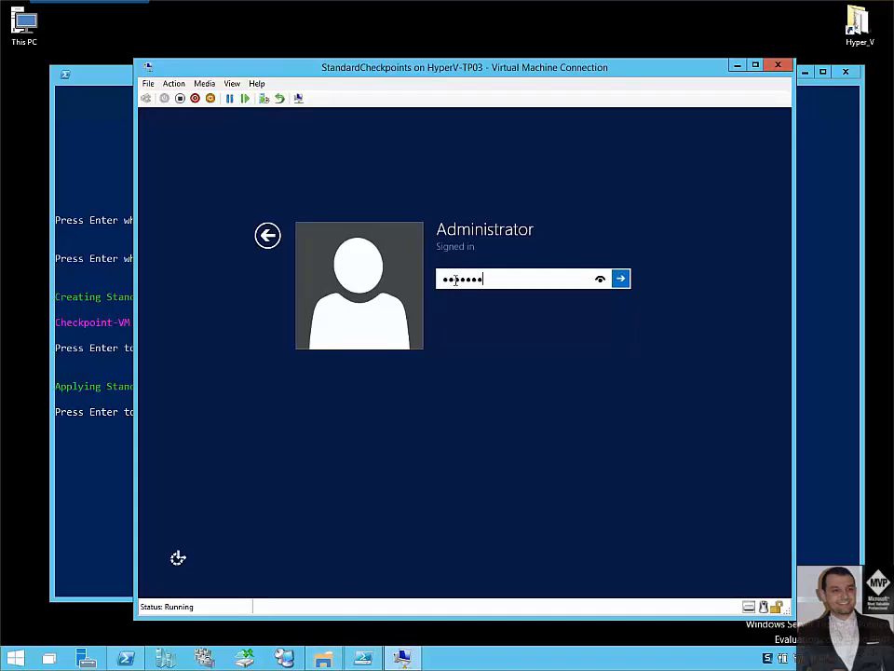
left_click(620, 278)
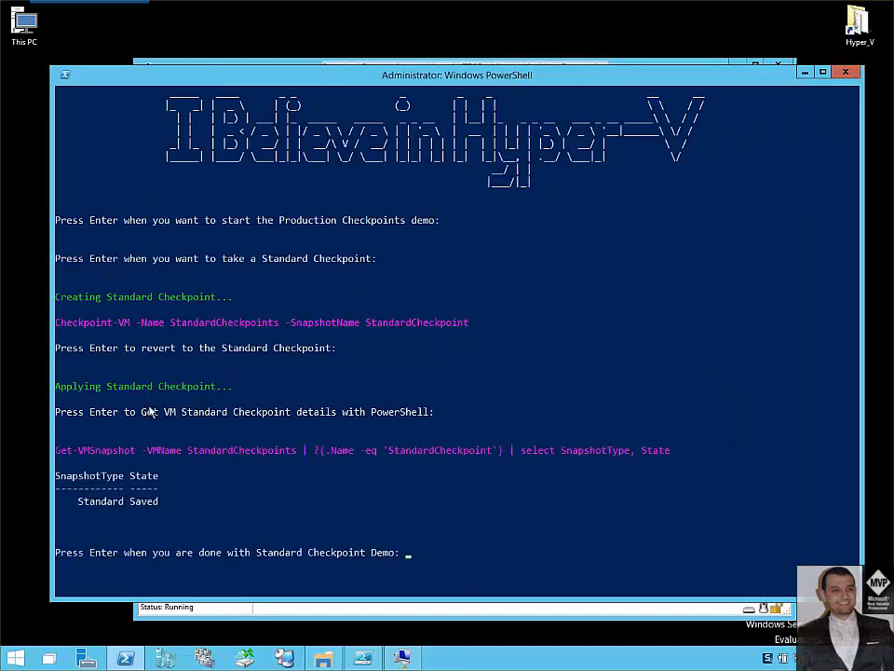
mouse_move(131, 429)
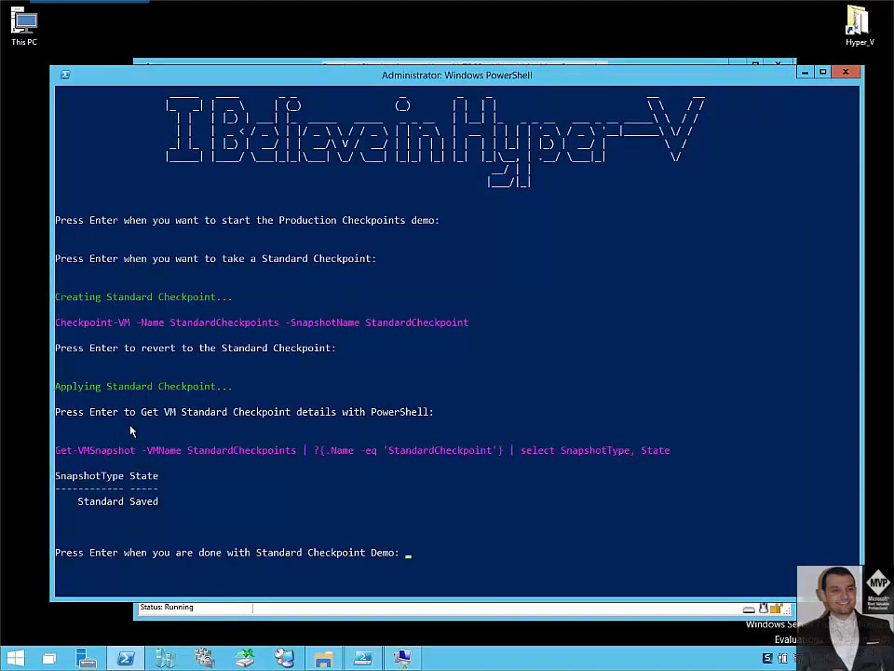
mouse_move(372, 420)
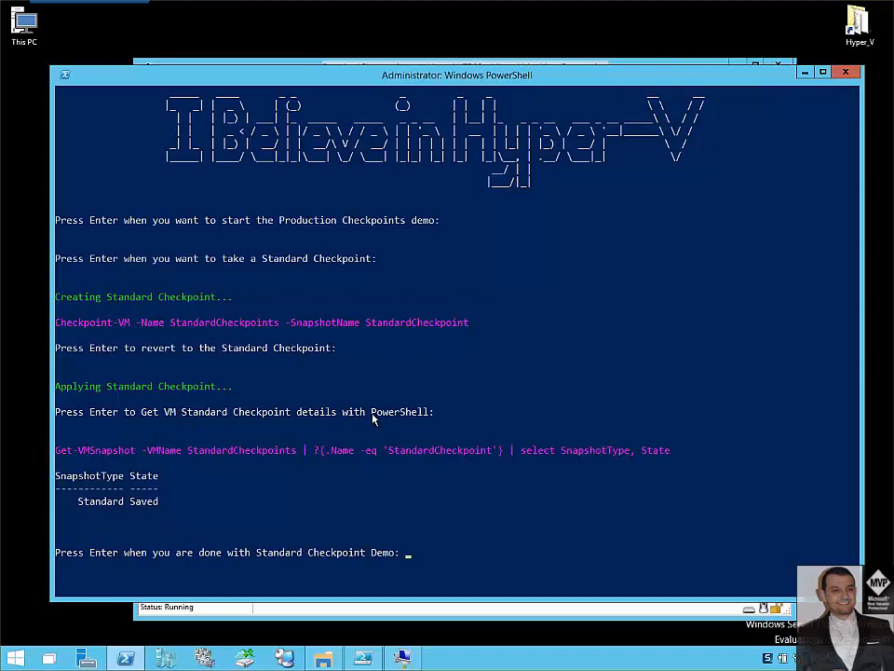
mouse_move(74, 454)
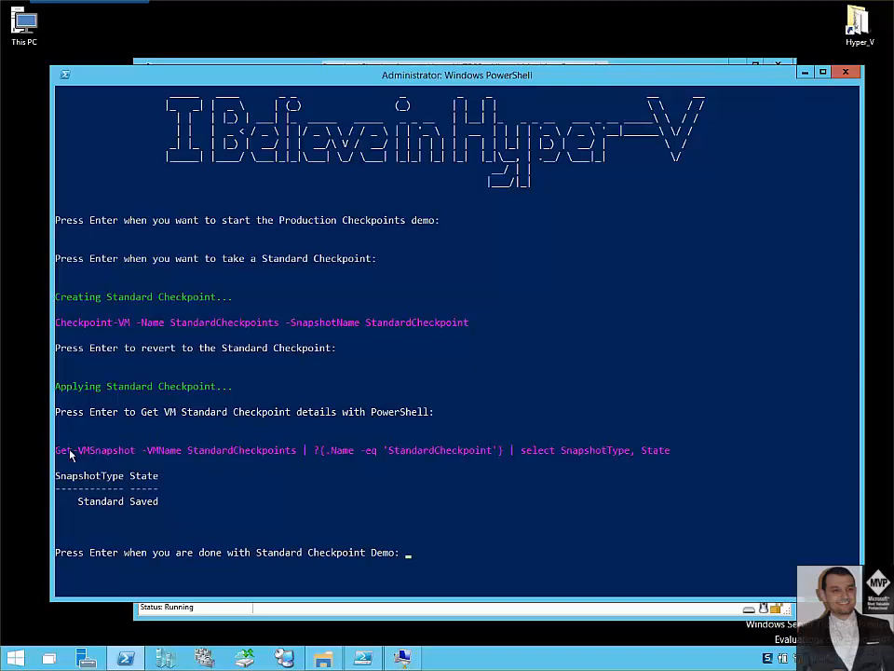
mouse_move(209, 466)
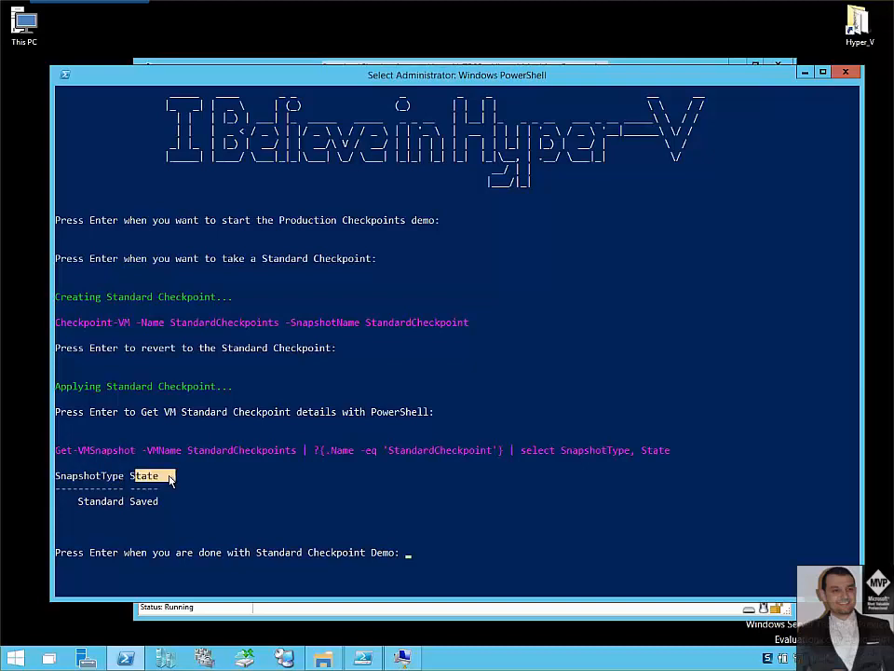
mouse_move(158, 508)
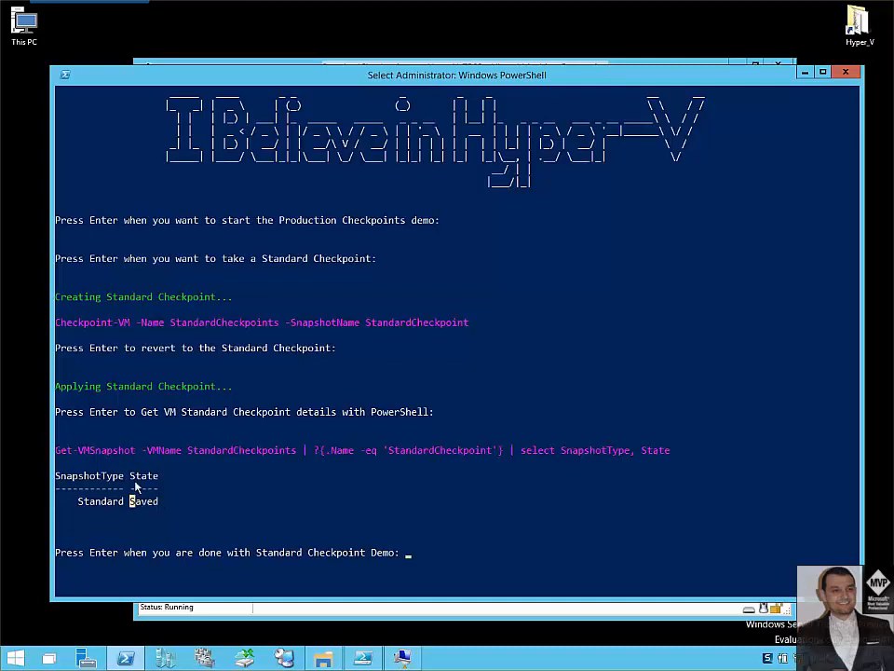
- Select the word Saved in the host PowerShell checkpoint output
double_click(143, 501)
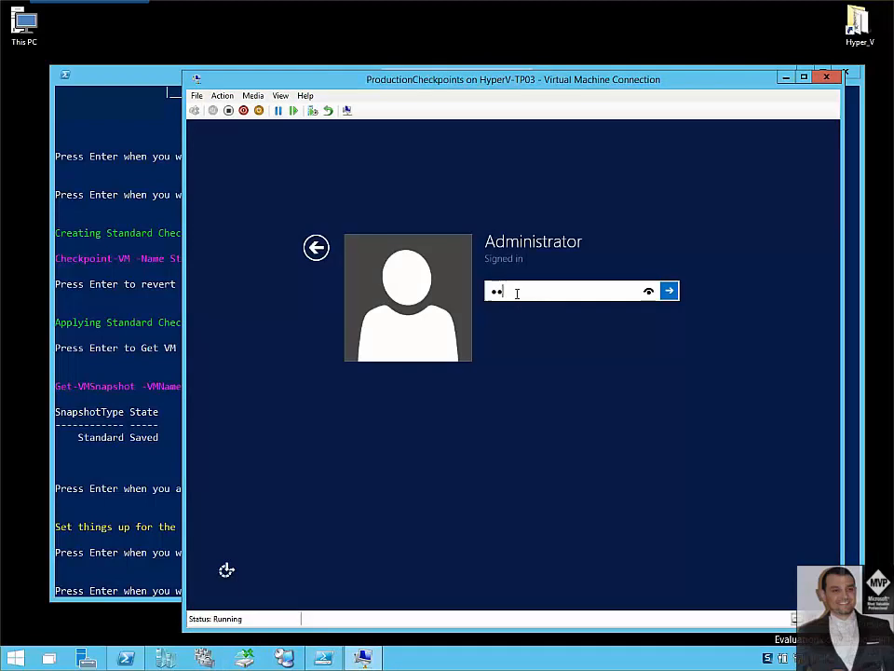
- Sign in to the ProductionCheckpoints guest as Administrator
left_click(669, 291)
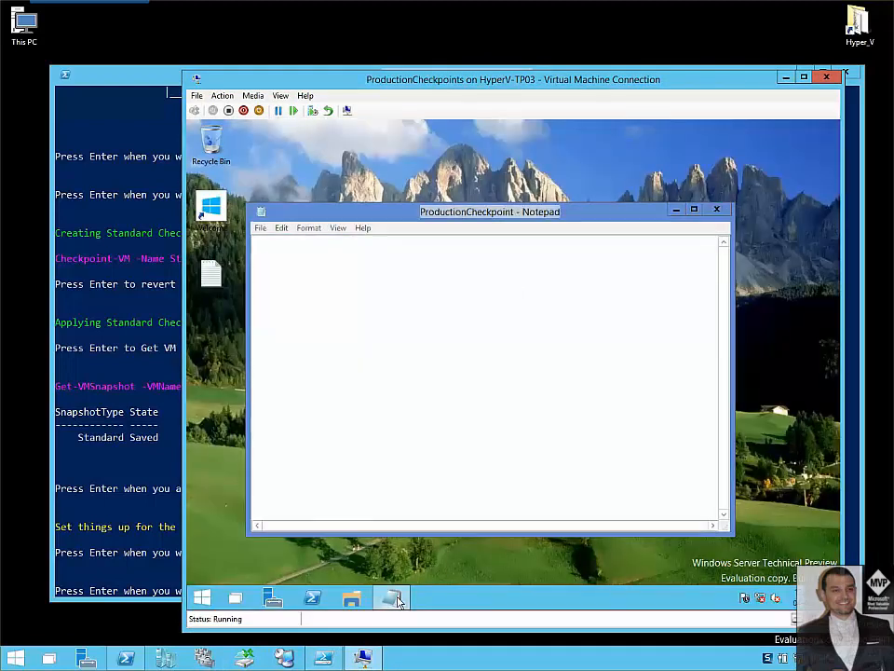
- Minimize the ProductionCheckpoint note and view the VM's Production checkpoint settings
left_click(717, 209)
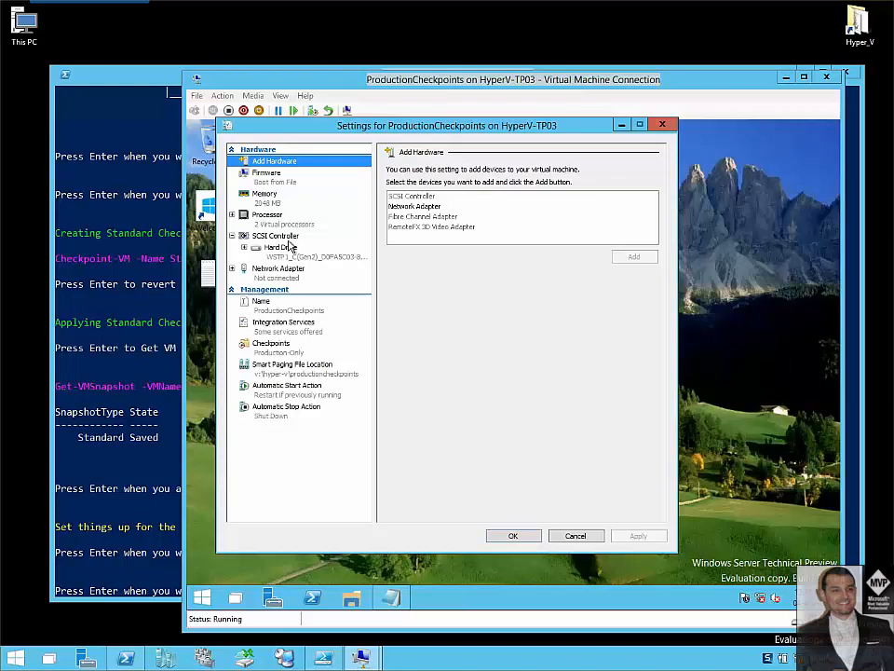
mouse_move(286, 293)
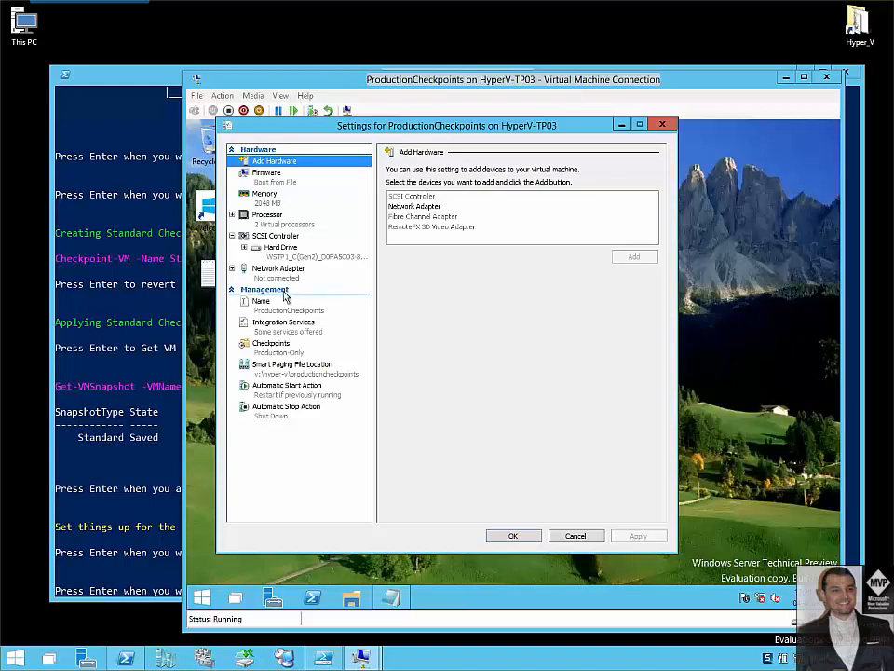
mouse_move(298, 338)
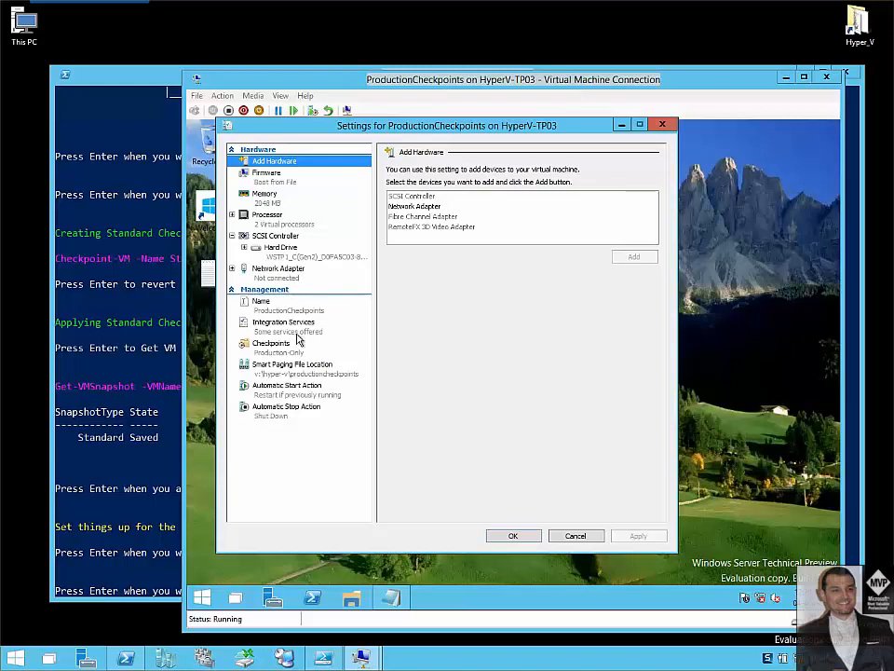
mouse_move(274, 375)
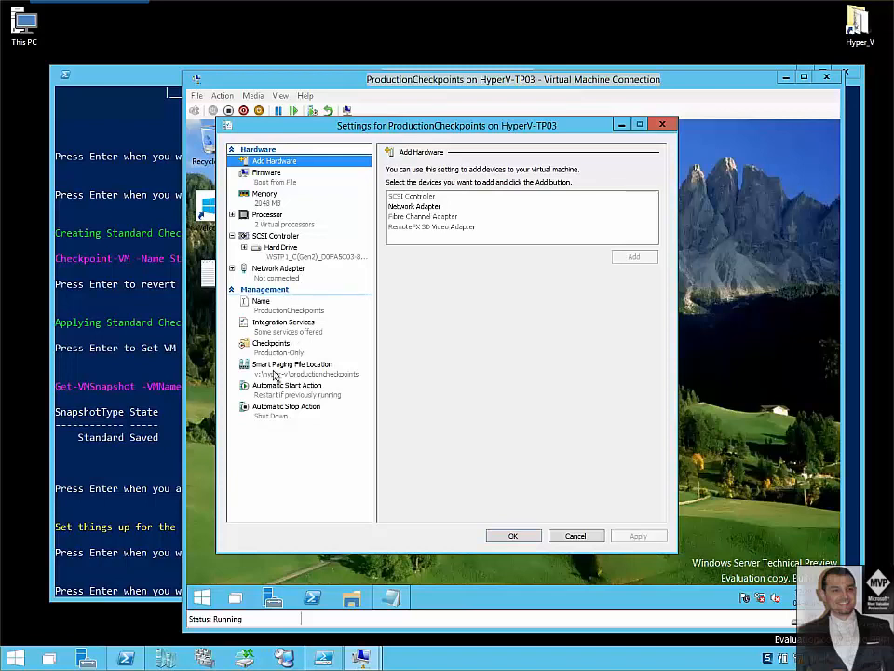
left_click(270, 343)
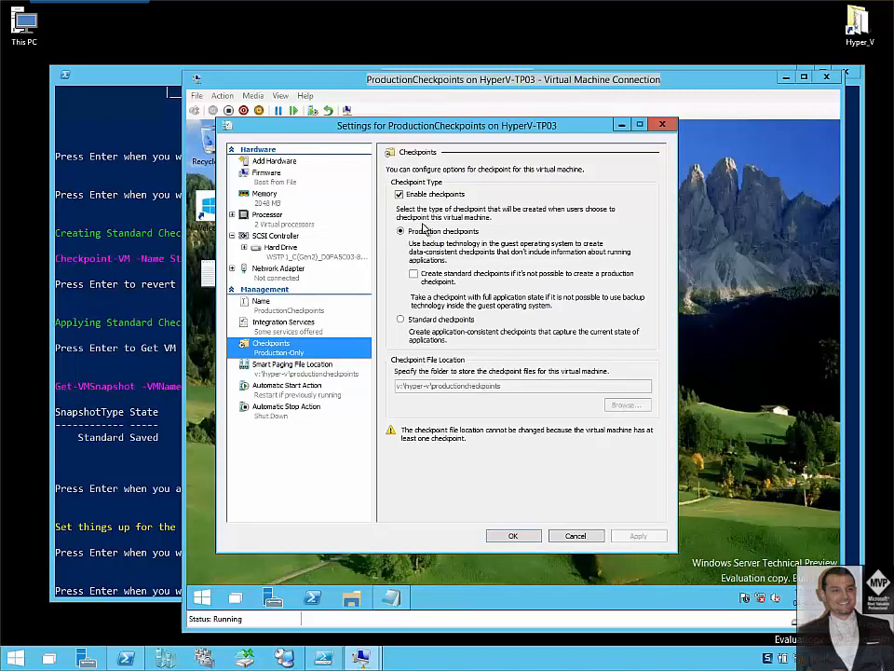
mouse_move(557, 513)
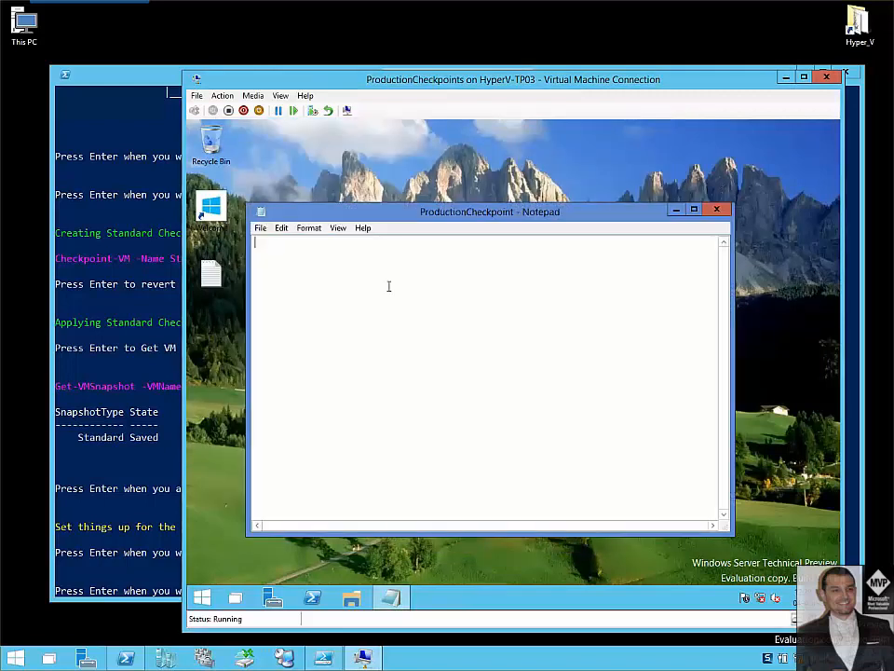
- Type 'This is Production Checkpoint' into the guest's ProductionCheckpoint note
type("This")
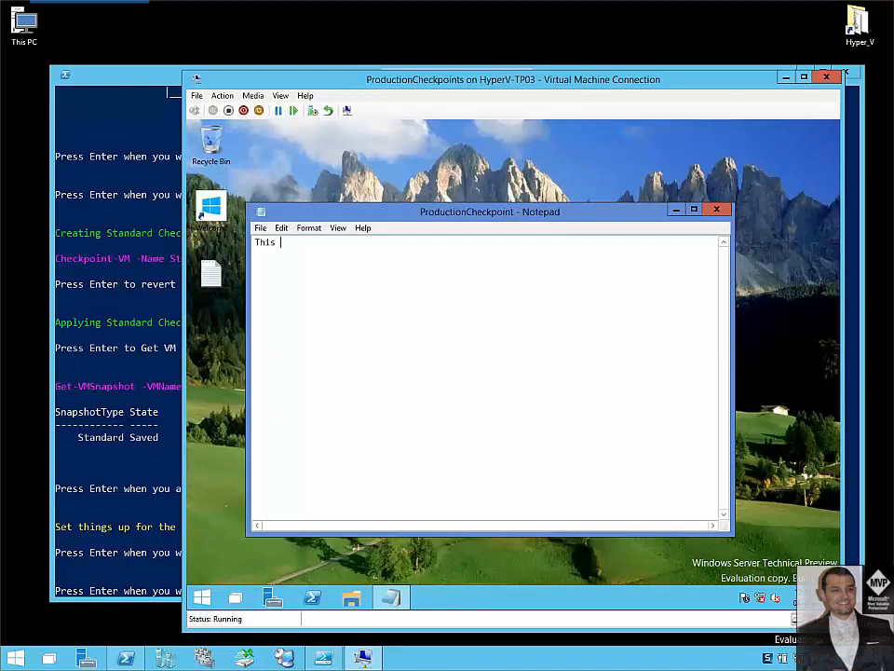
type("is Pro")
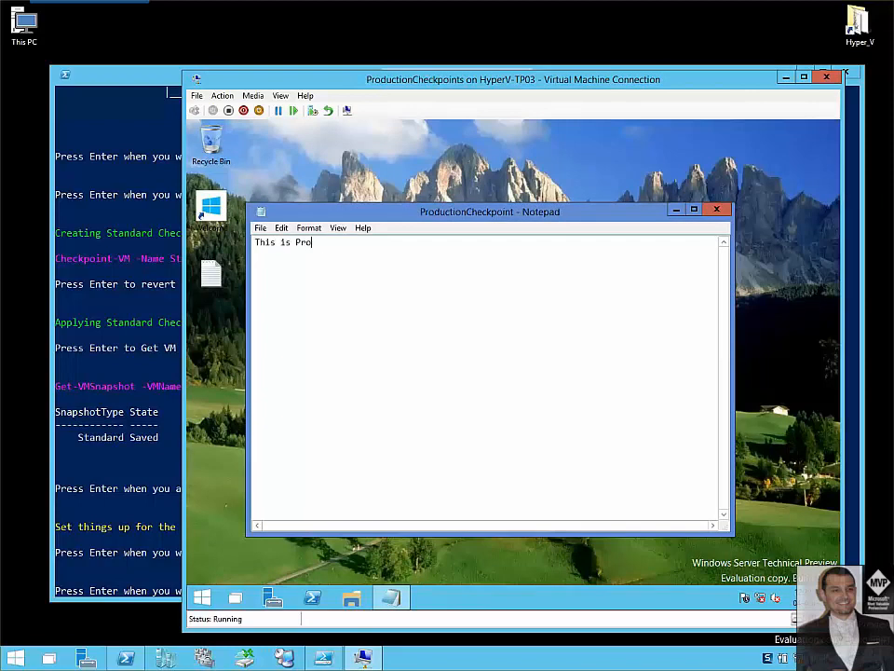
type("duction Che")
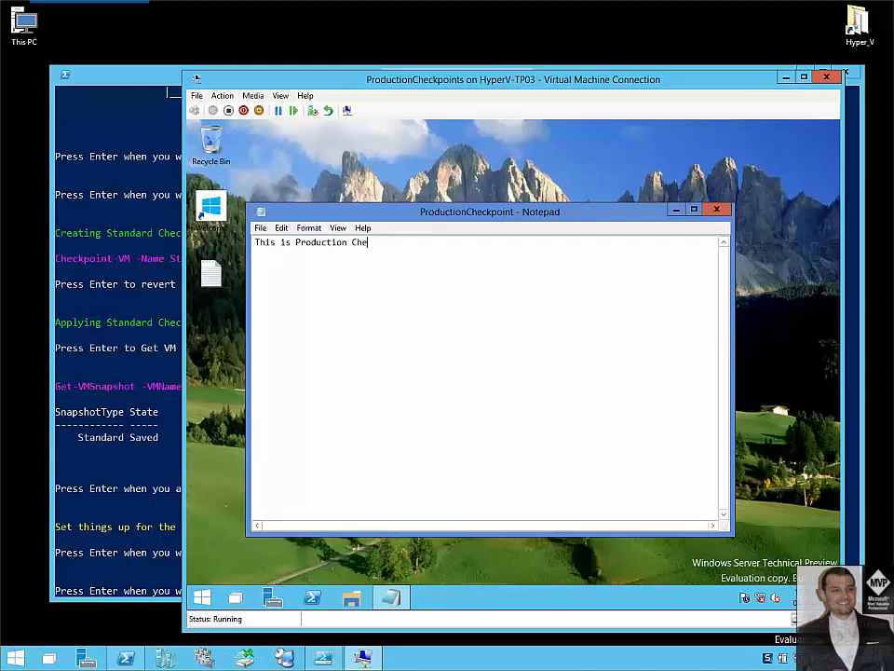
type("ckpoint")
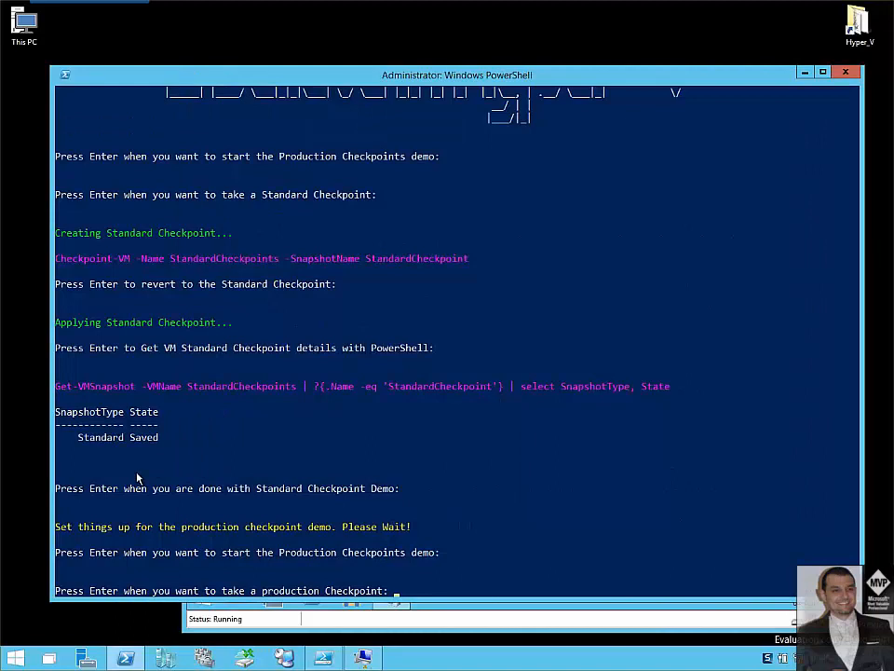
- Run the demo's Checkpoint-VM for ProductionCheckpoints, then return to the VM desktop
key("Return")
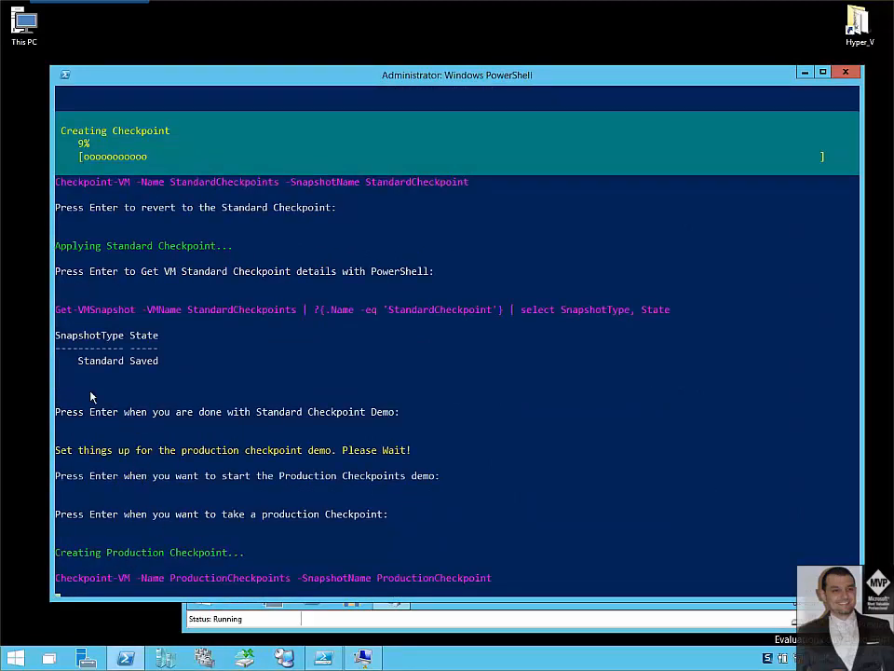
mouse_move(289, 248)
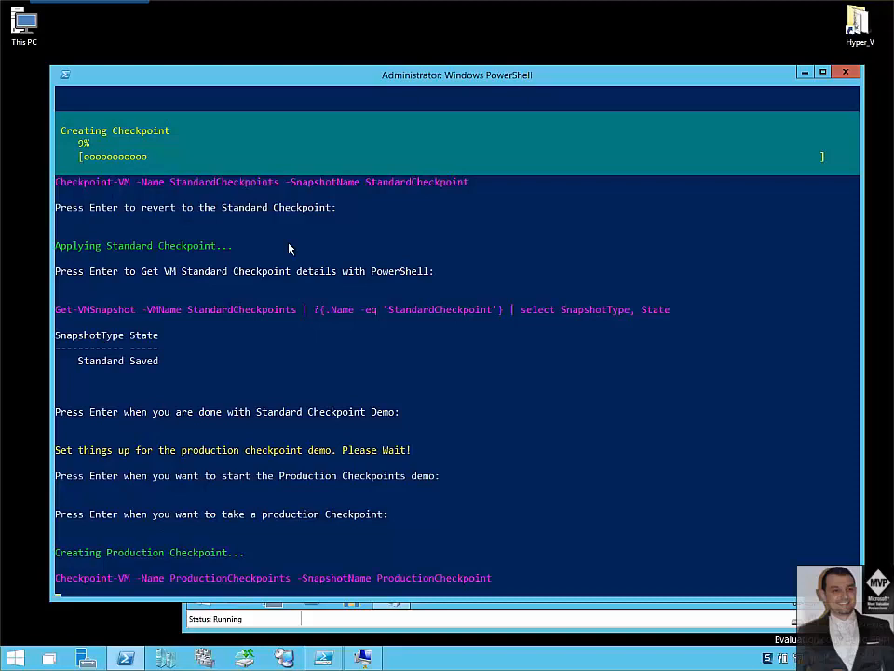
mouse_move(196, 584)
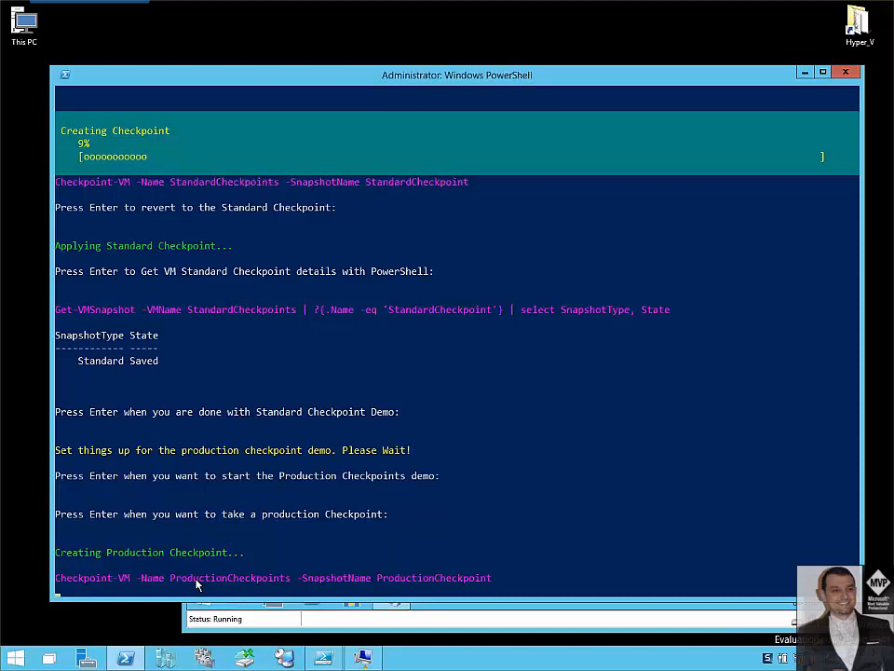
mouse_move(148, 256)
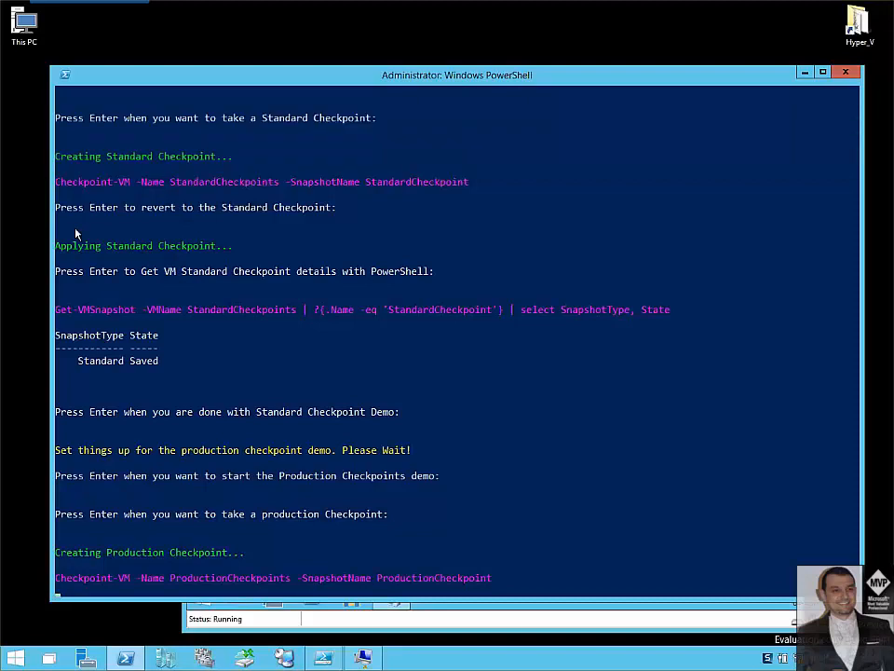
key("Return")
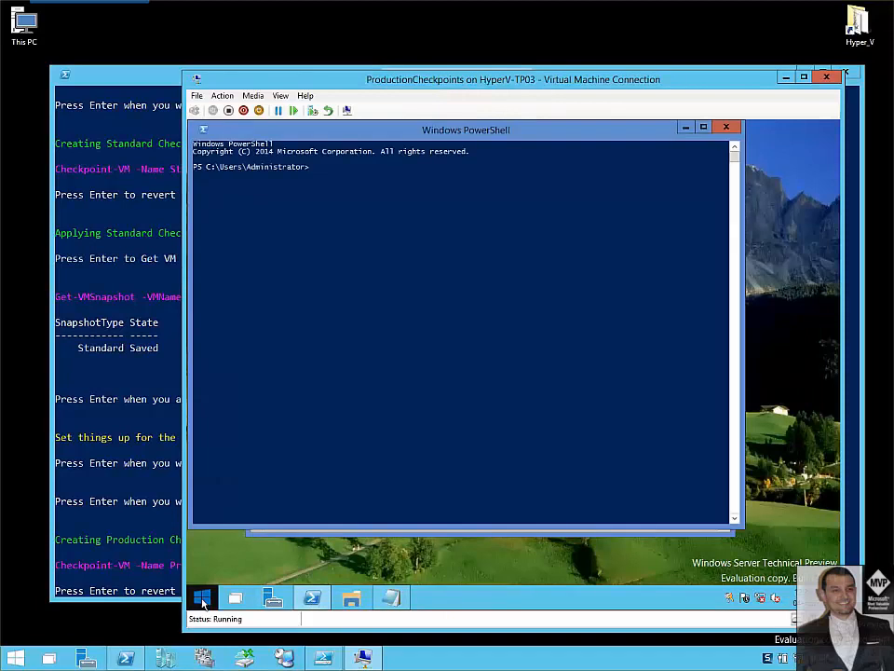
- Open a blank Notepad from the taskbar and launch Paint from the Start menu
left_click(234, 597)
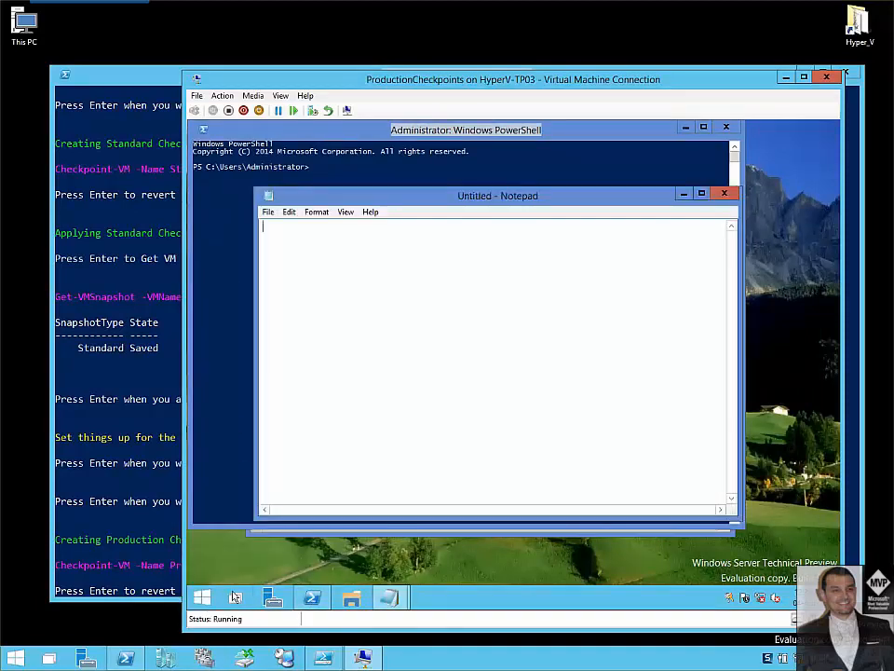
left_click(202, 597)
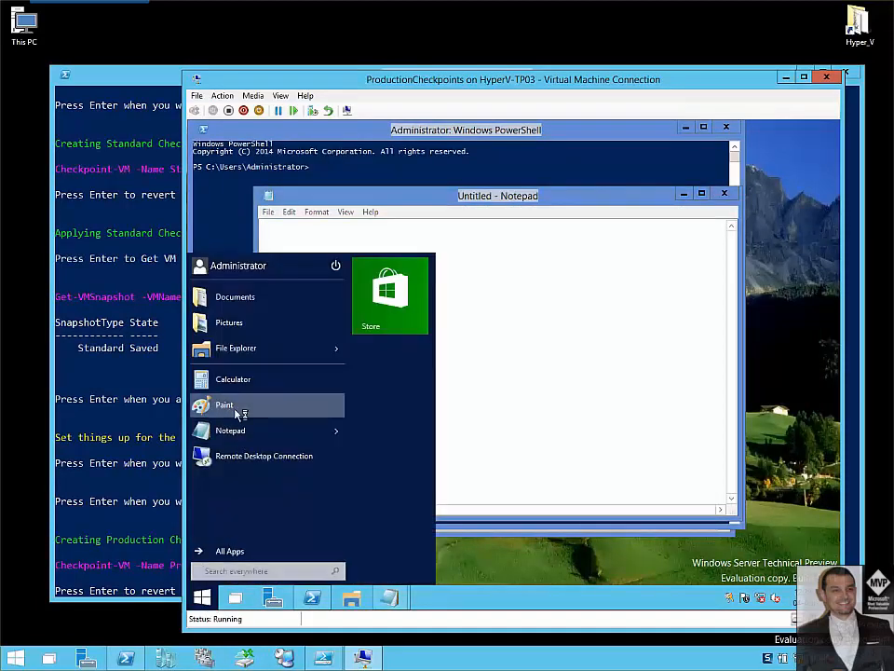
left_click(224, 404)
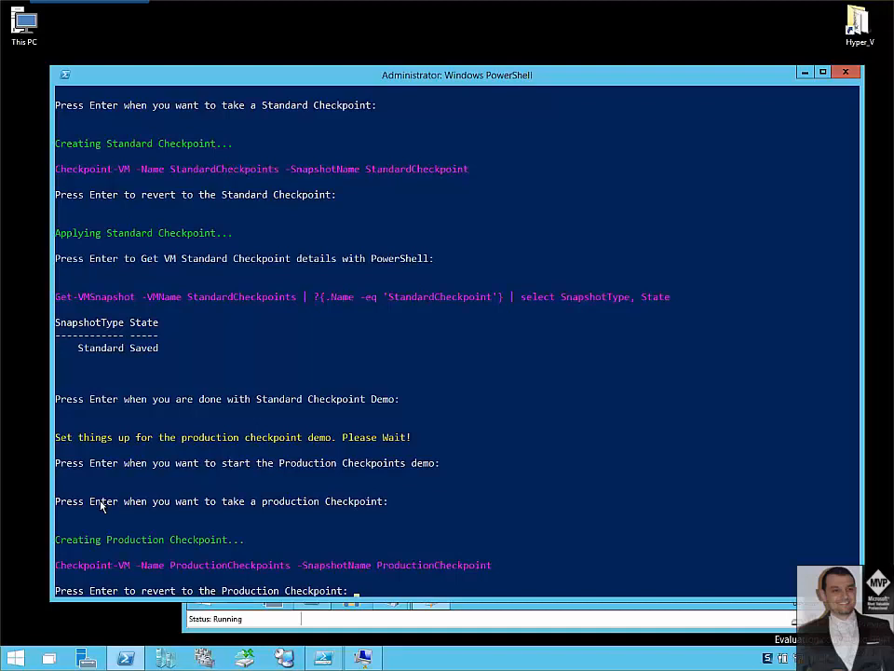
mouse_move(348, 455)
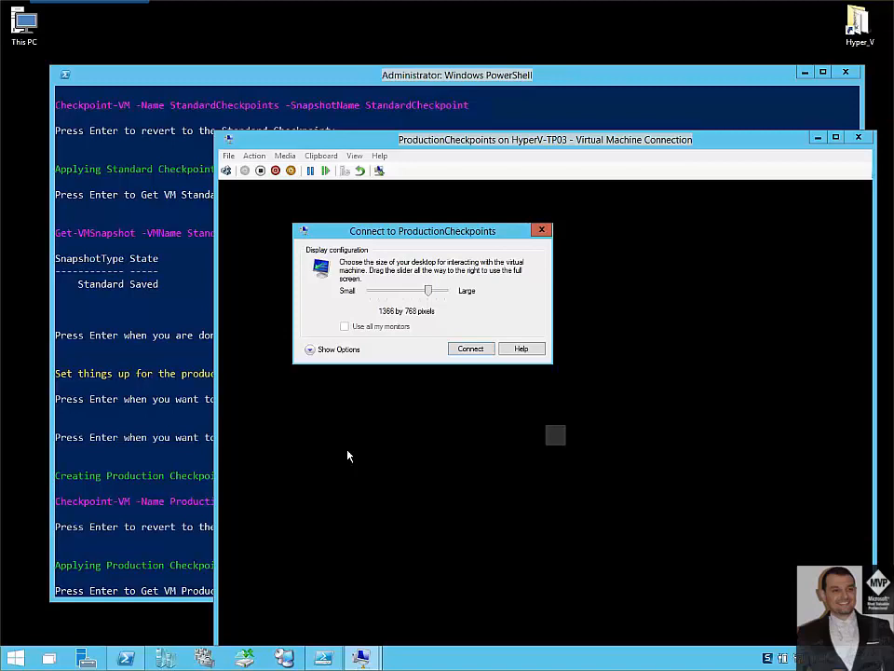
- Set the display size to 1024 by 768 and connect to ProductionCheckpoints
left_click_drag(429, 290, 408, 289)
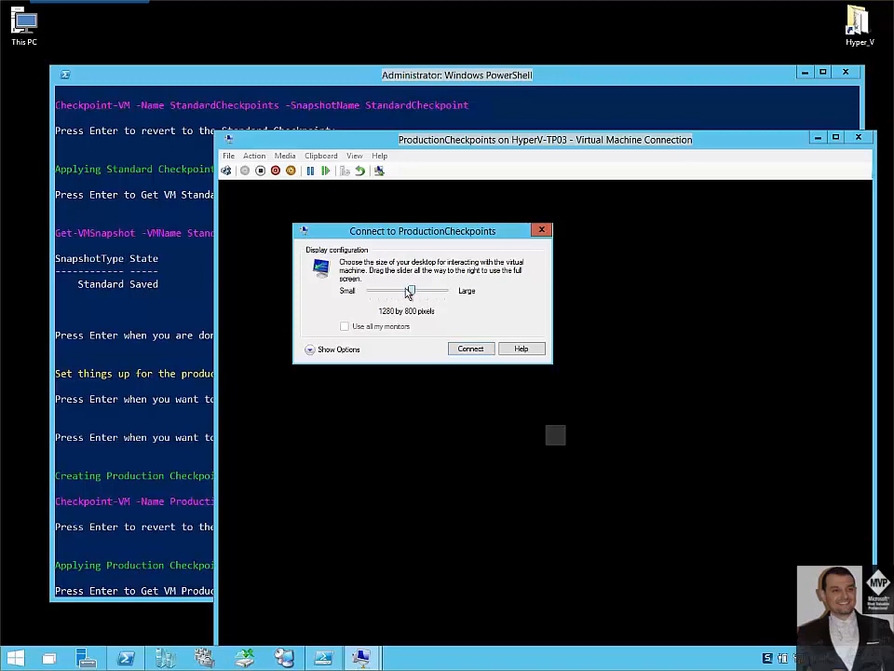
left_click_drag(408, 290, 386, 289)
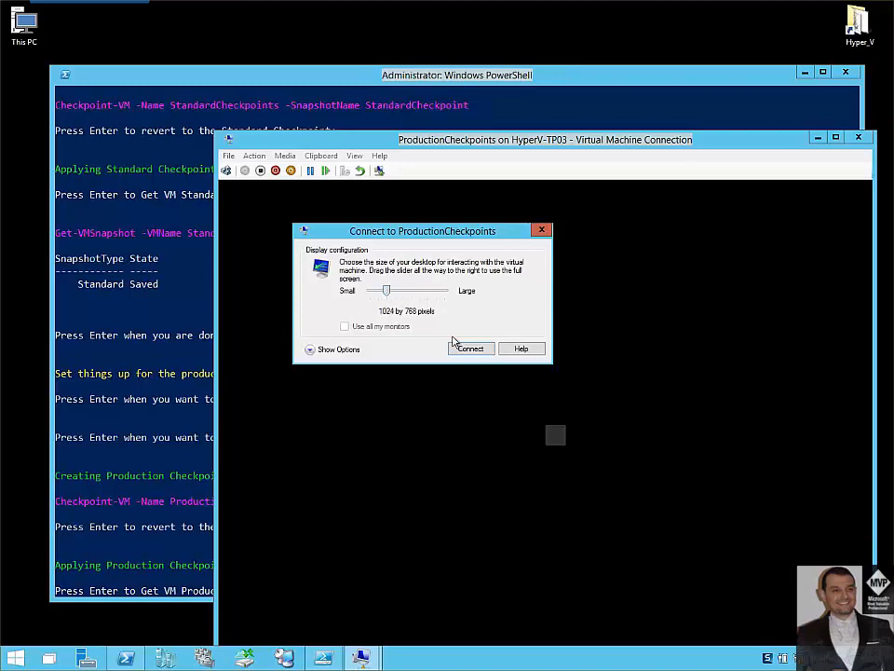
left_click(470, 348)
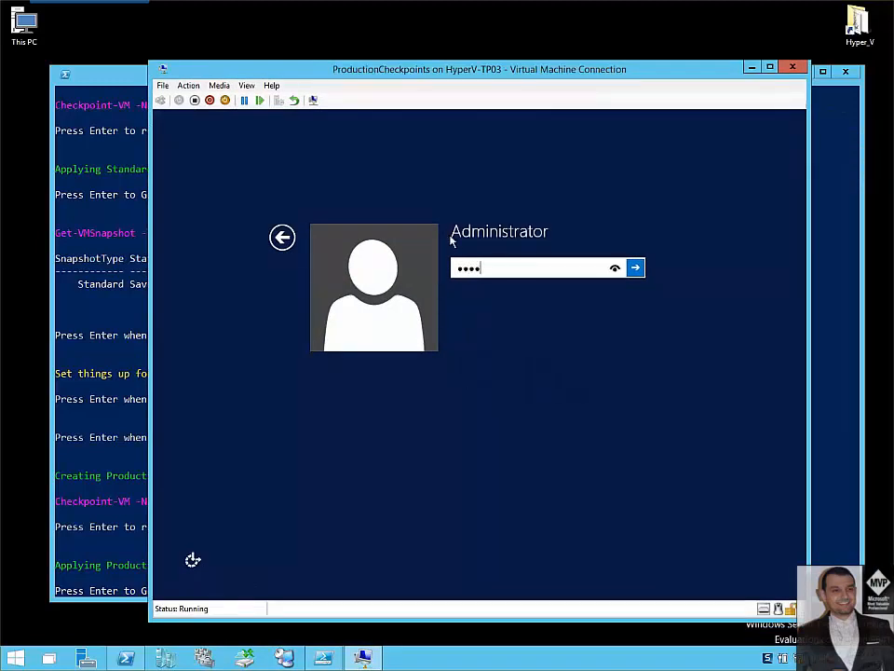
- Sign in as Administrator, close the build expiry warning, and return to the empty desktop
left_click(635, 267)
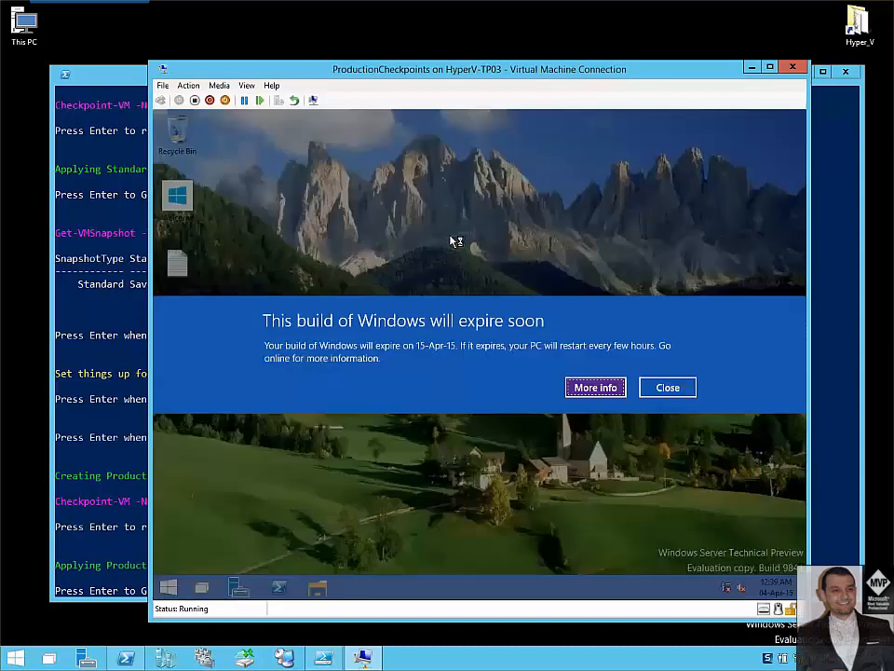
left_click(667, 386)
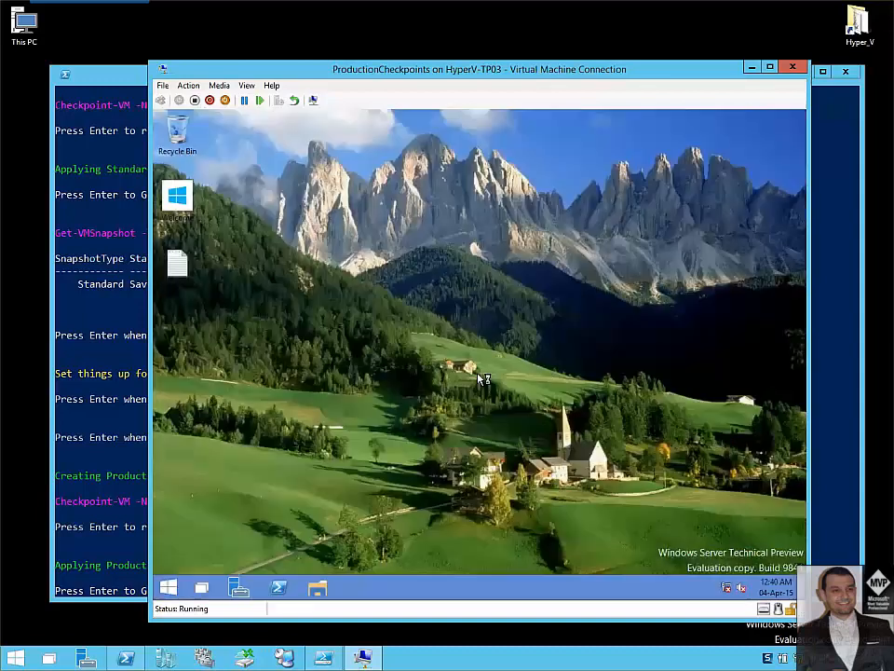
double_click(177, 262)
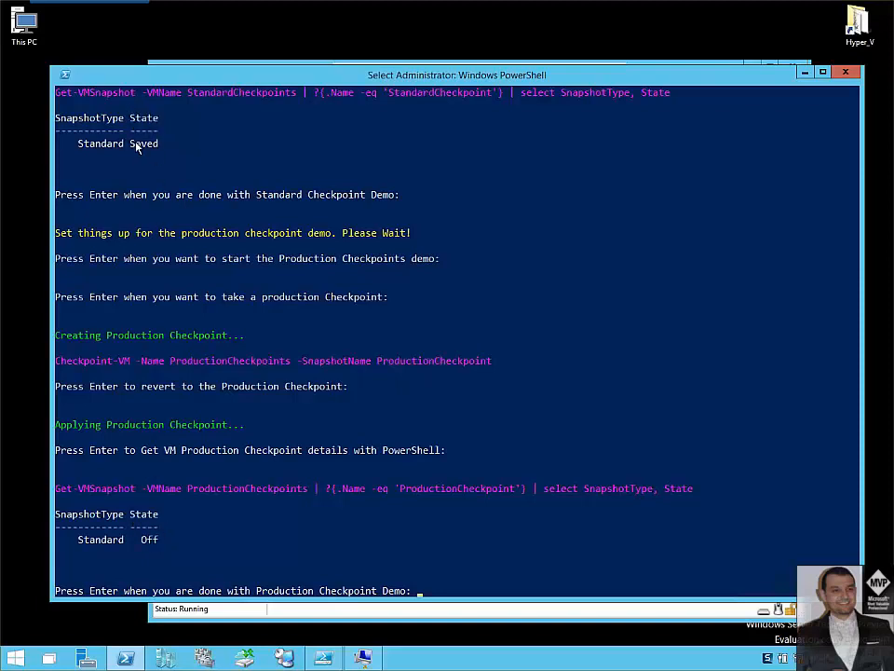
- Highlight the production checkpoint's Off state in the Get-VMSnapshot output
double_click(145, 117)
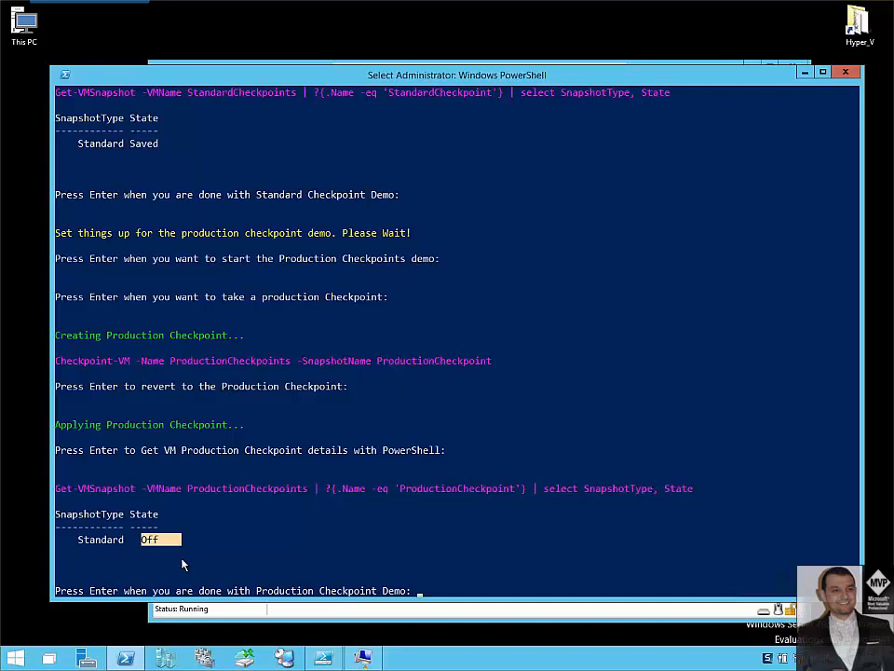
mouse_move(373, 530)
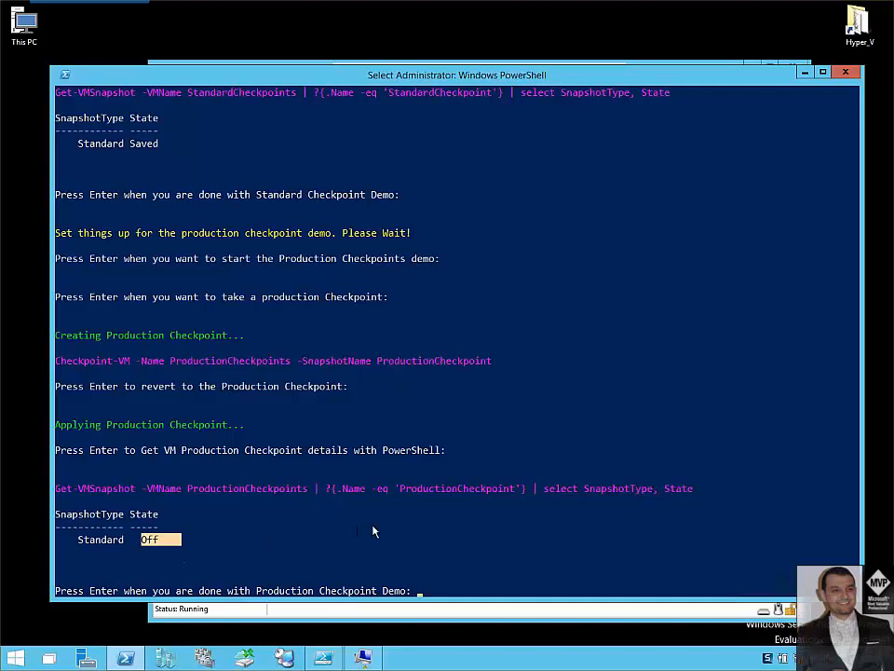